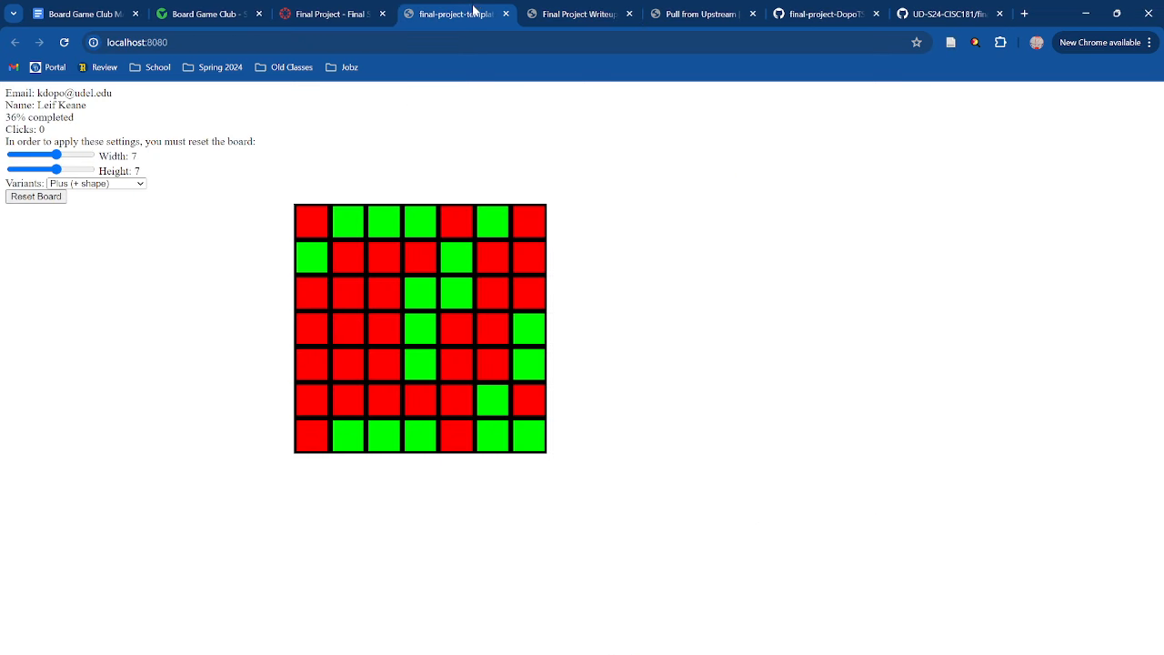
mouse_move(566, 107)
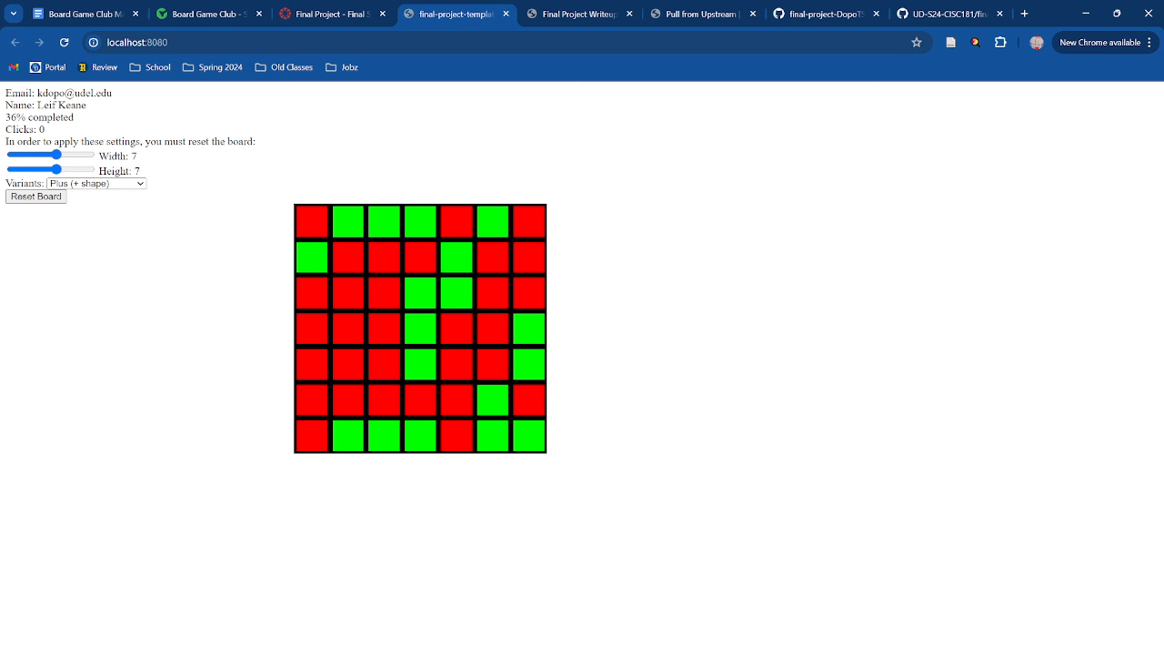
mouse_move(904, 389)
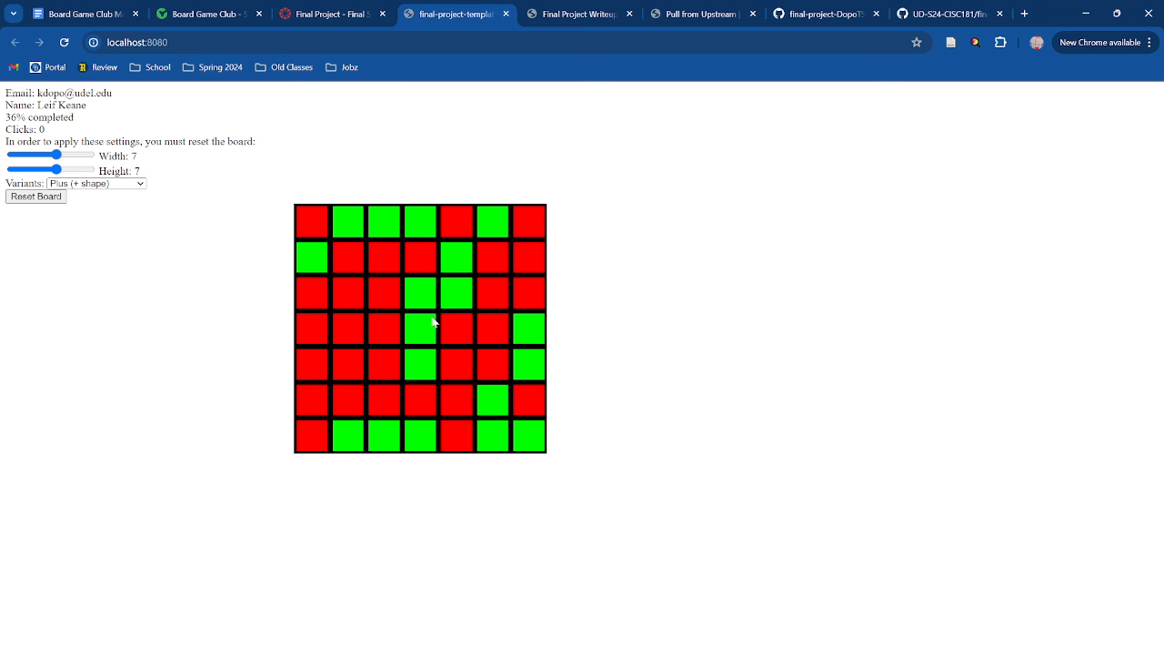
mouse_move(347, 329)
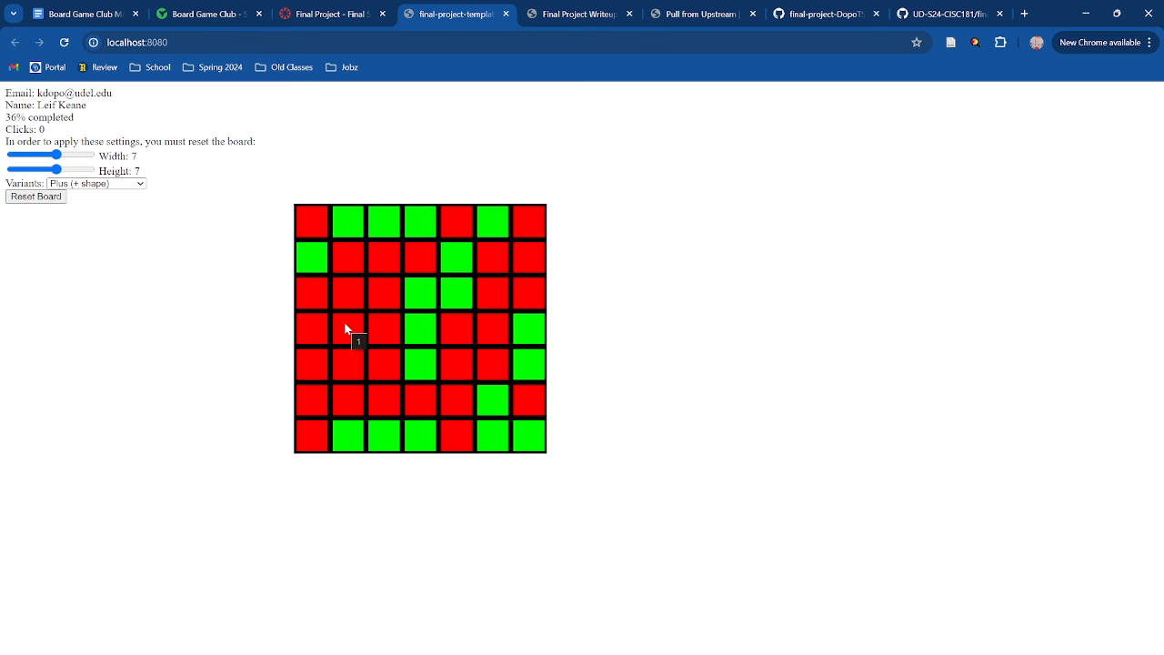
- Toggle the second cell of row four, flipping a plus shape for 46% and 1 click
click(347, 328)
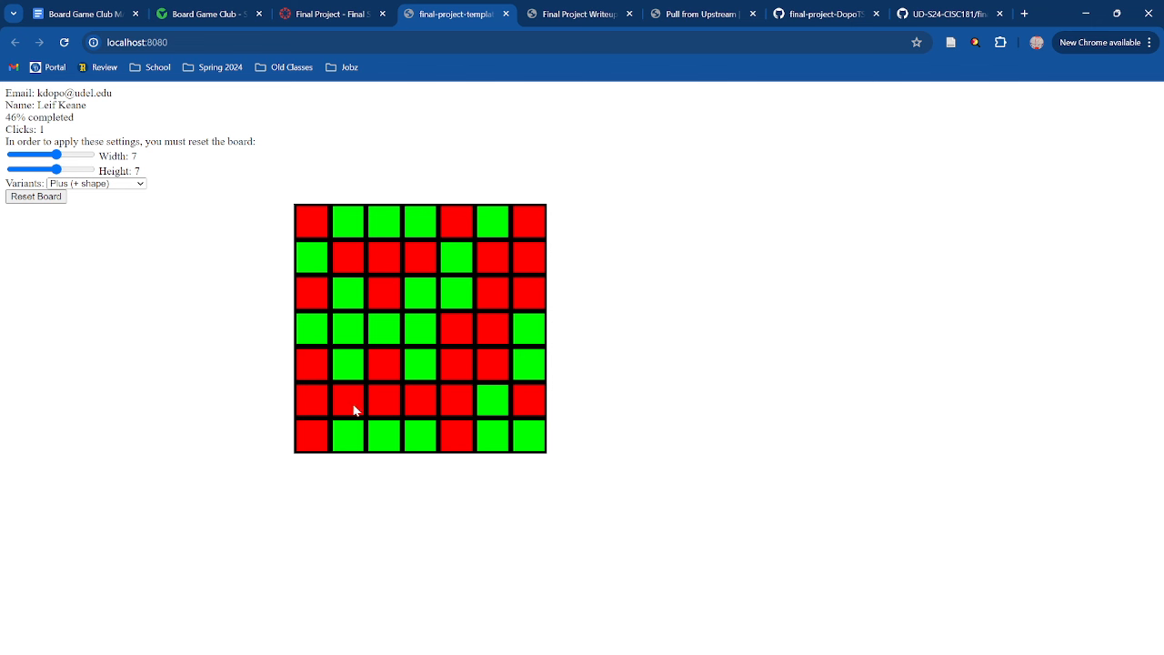
mouse_move(318, 398)
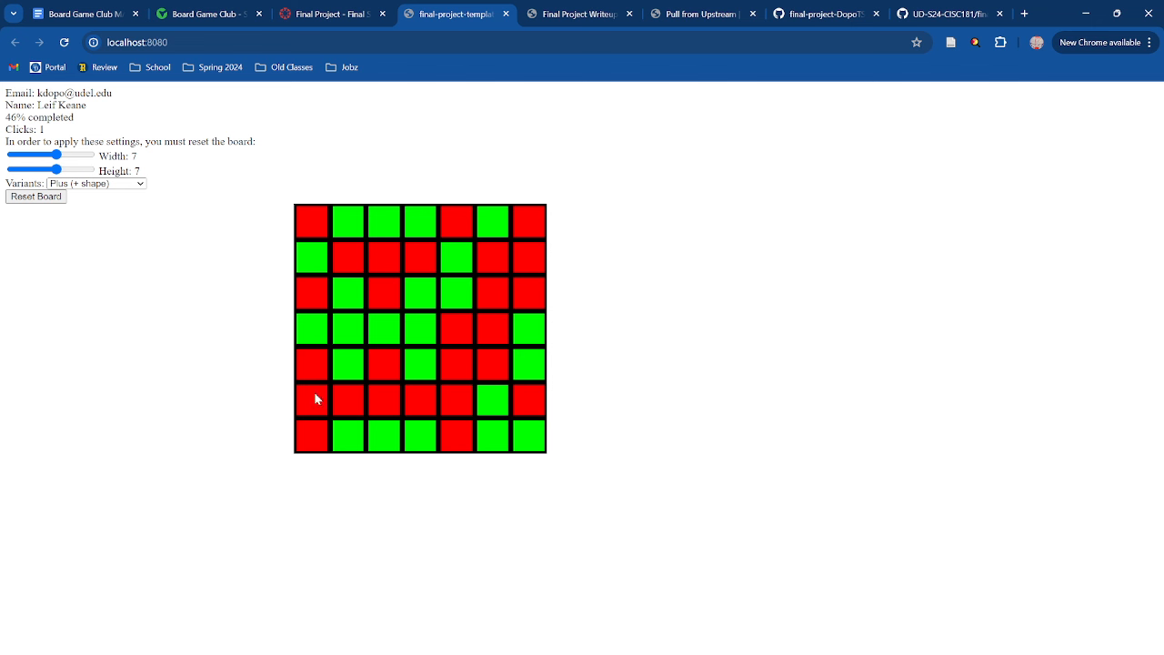
- Try the Square (All 9 blocks) variant, return to Plus (+ shape), and deal a new 7×7 board
click(95, 183)
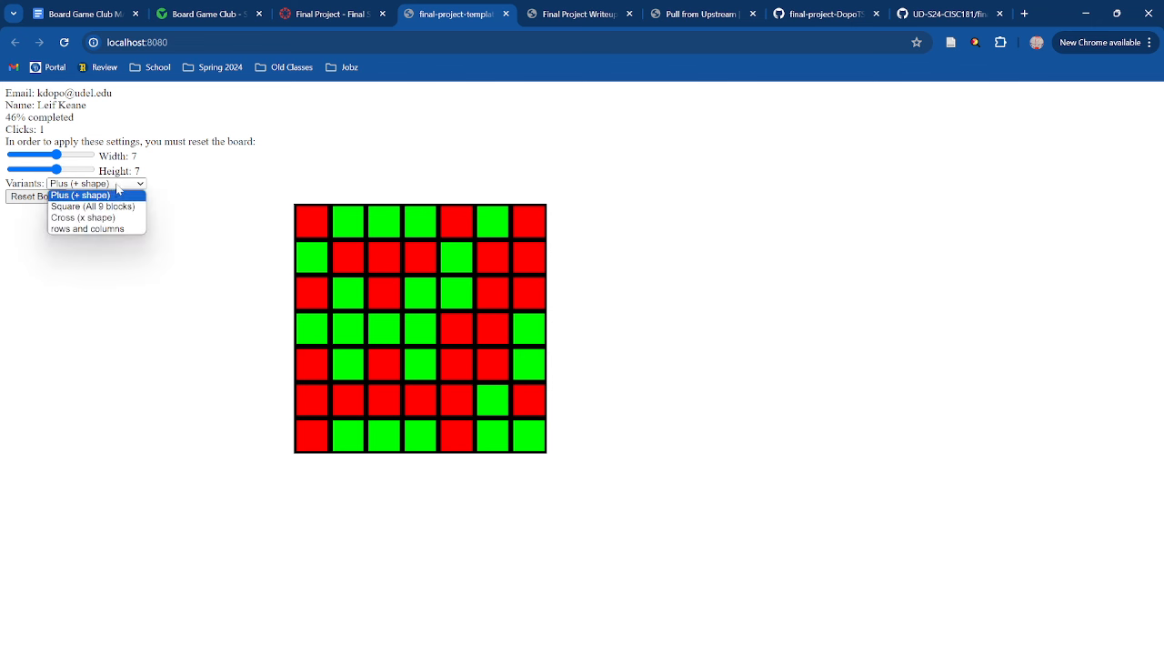
click(93, 206)
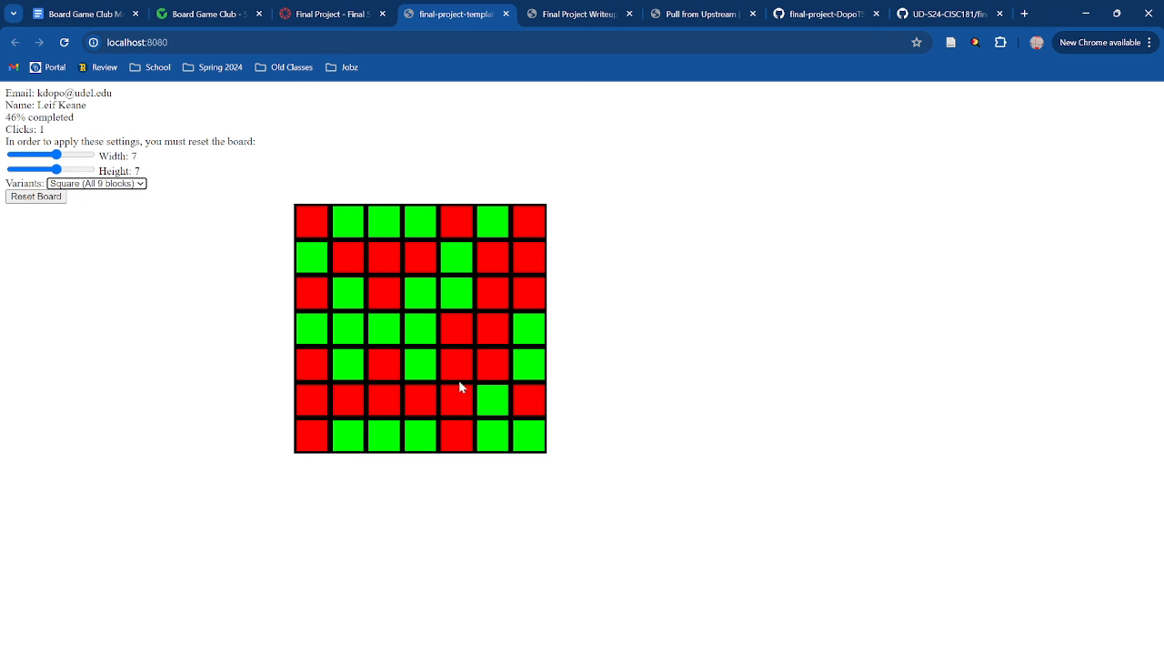
click(96, 182)
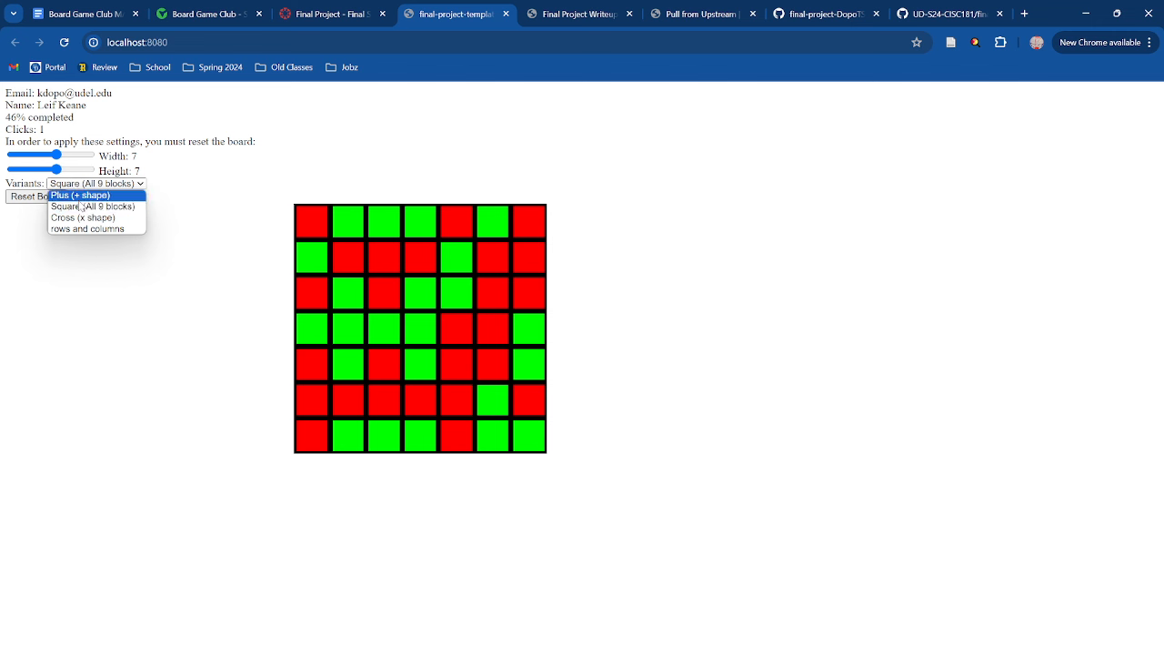
click(80, 196)
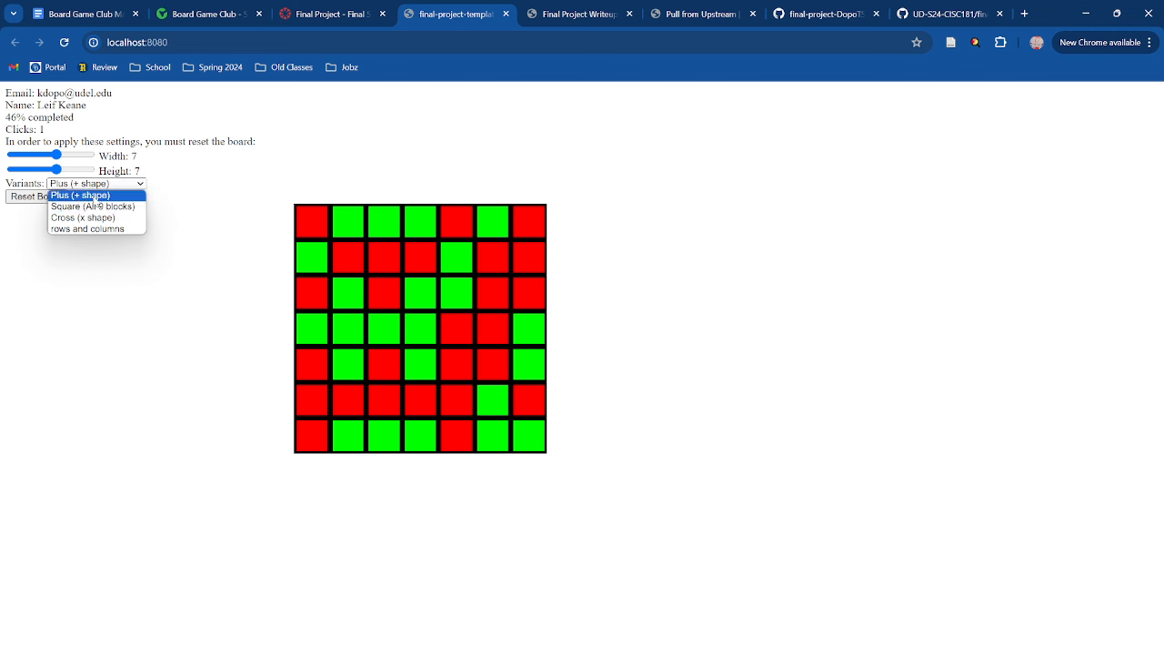
click(92, 207)
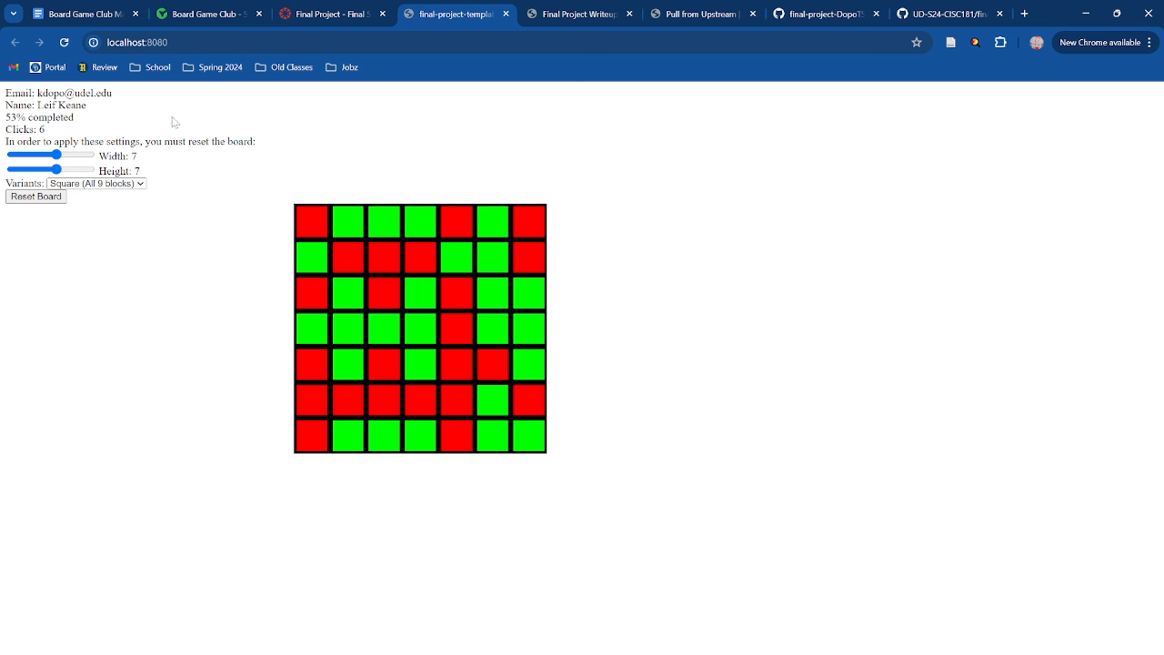
mouse_move(116, 198)
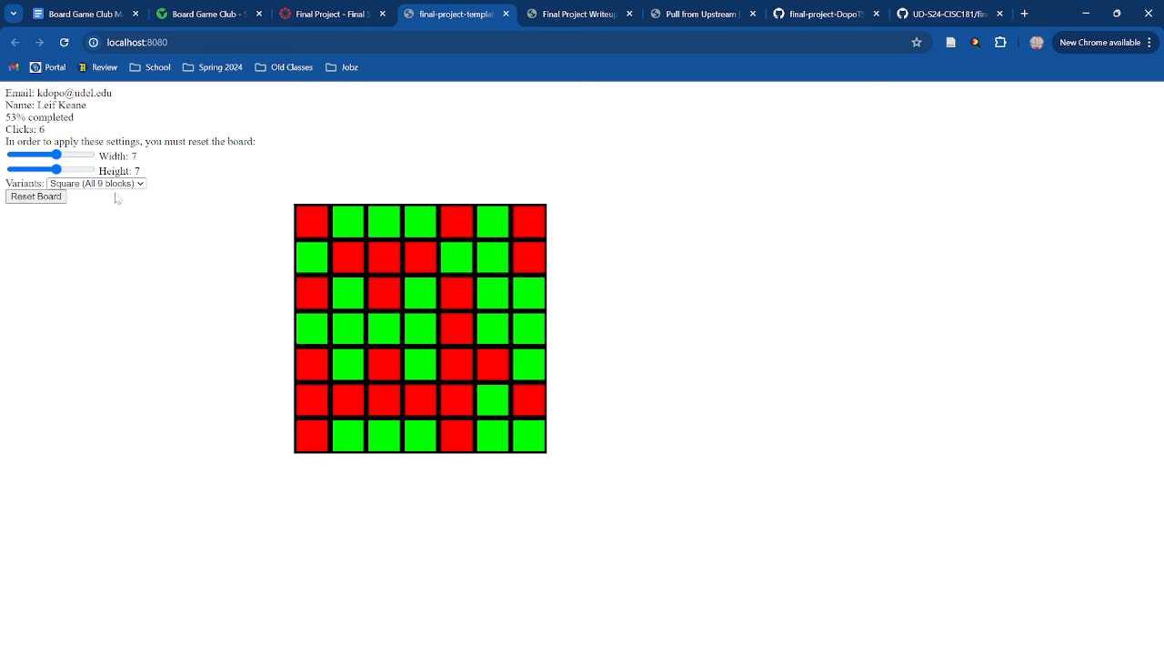
mouse_move(73, 187)
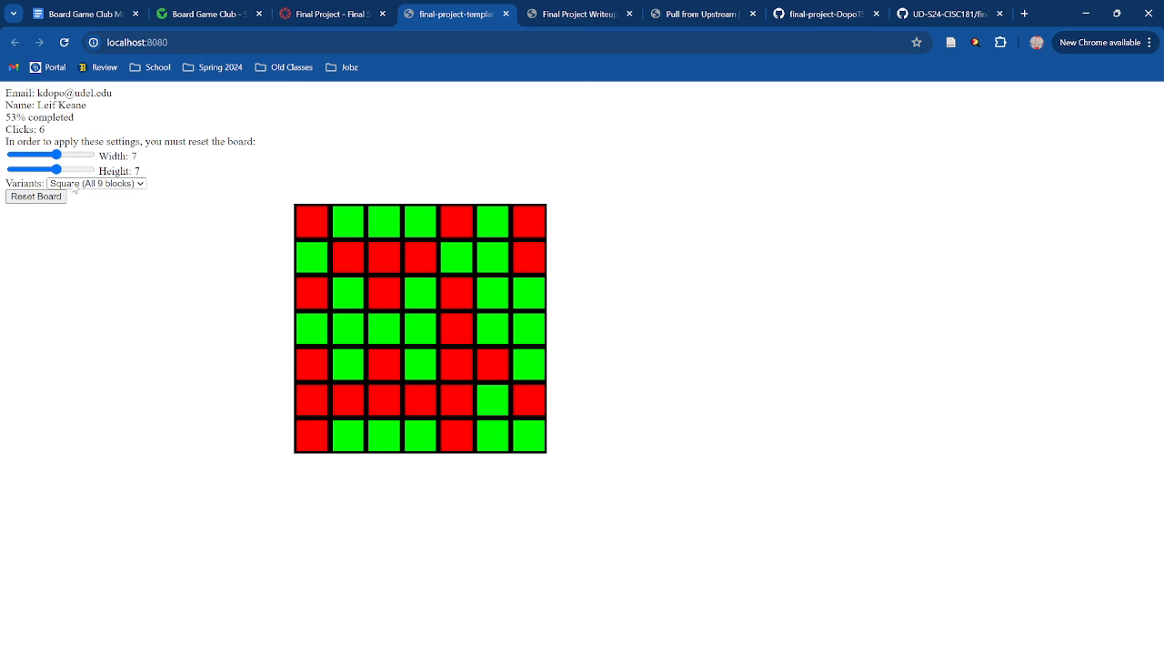
click(383, 257)
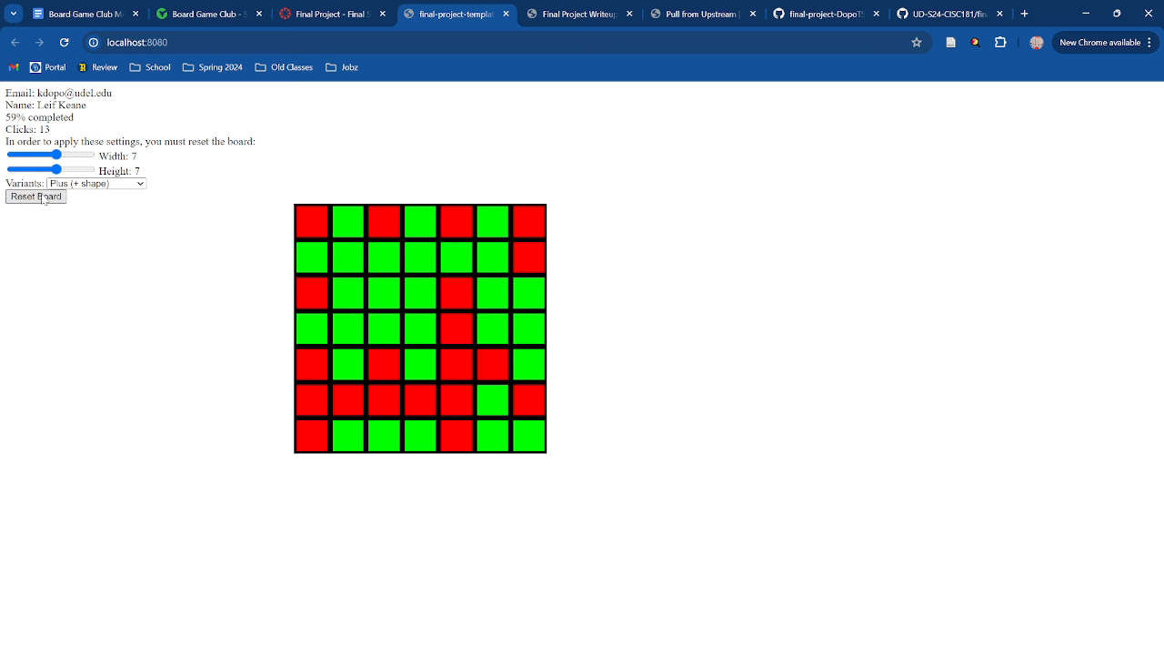
click(35, 196)
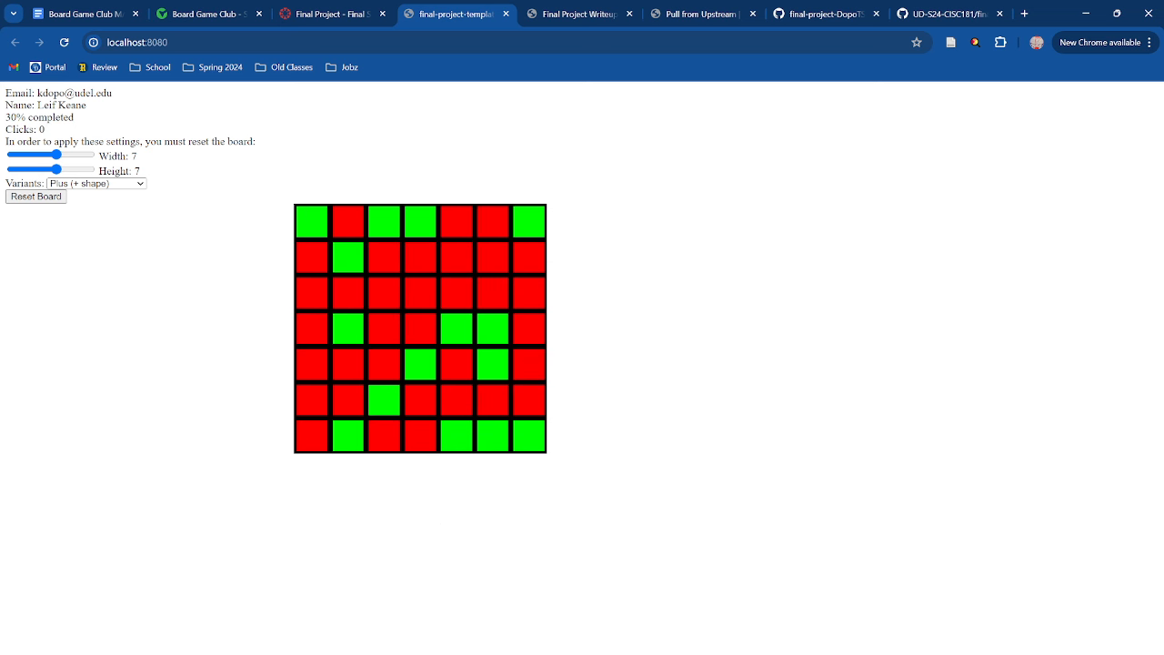
- Set height and width to 5, rebuild the board, and keep the Plus (+ shape) variant
drag(54, 169, 36, 169)
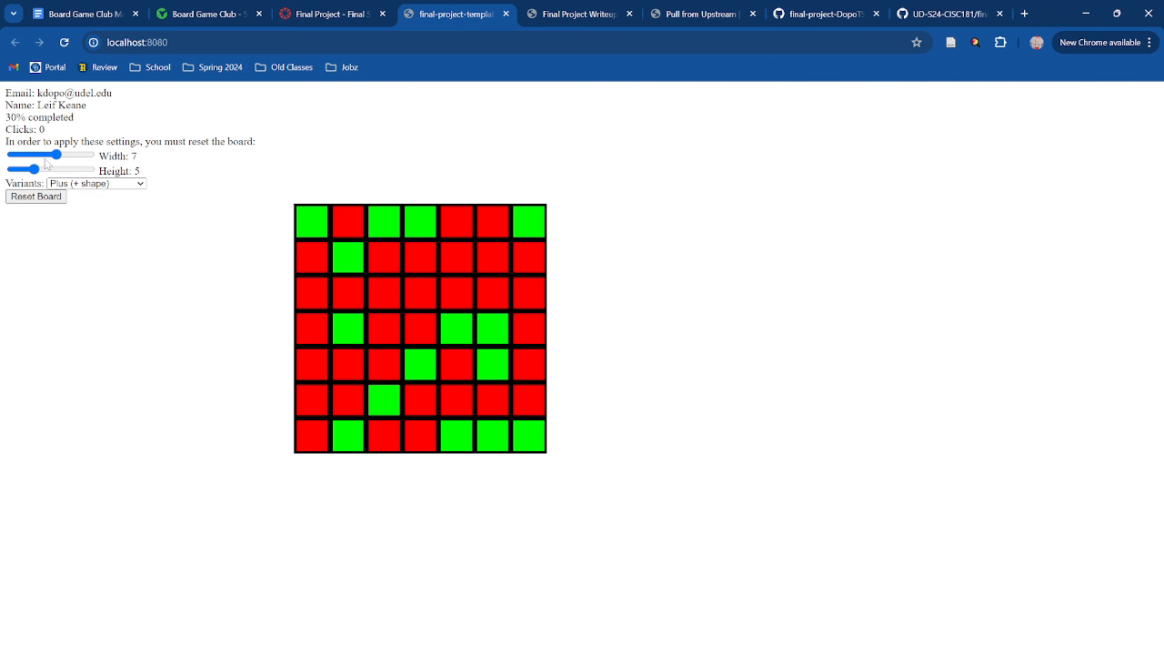
drag(59, 154, 26, 154)
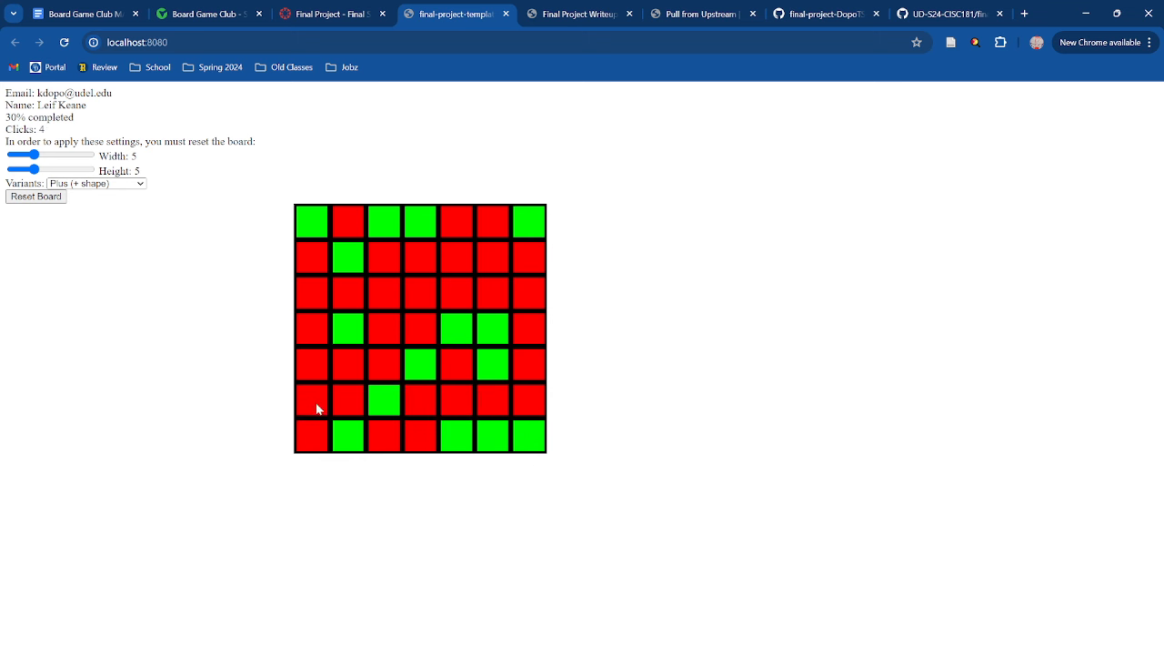
click(35, 197)
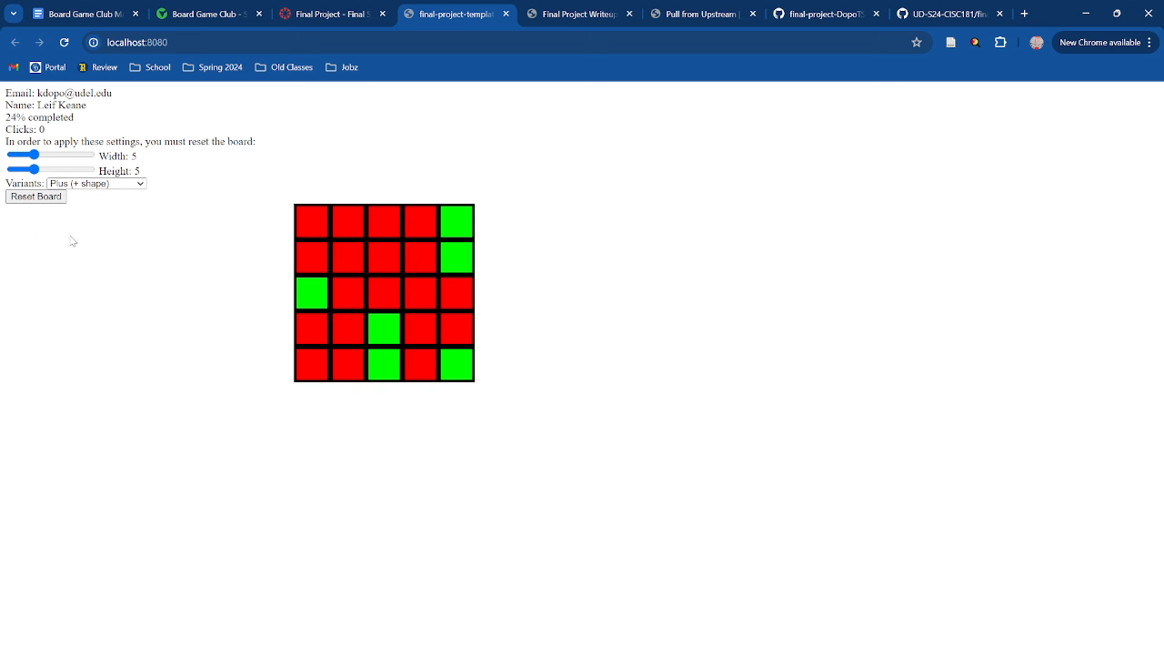
click(95, 183)
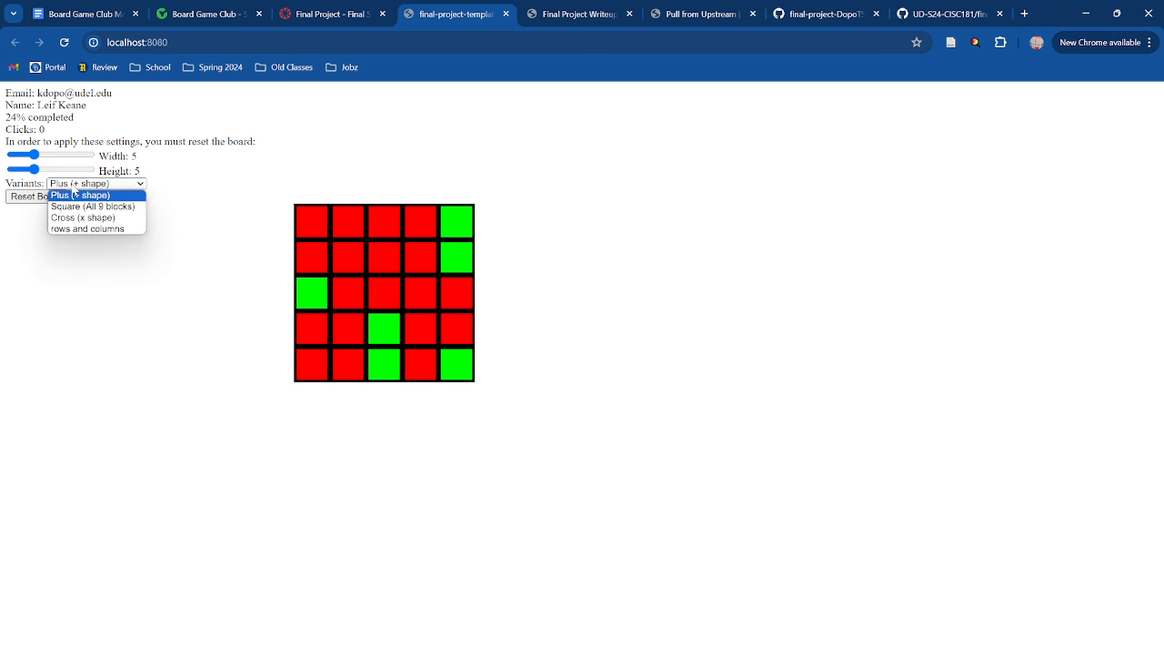
click(80, 194)
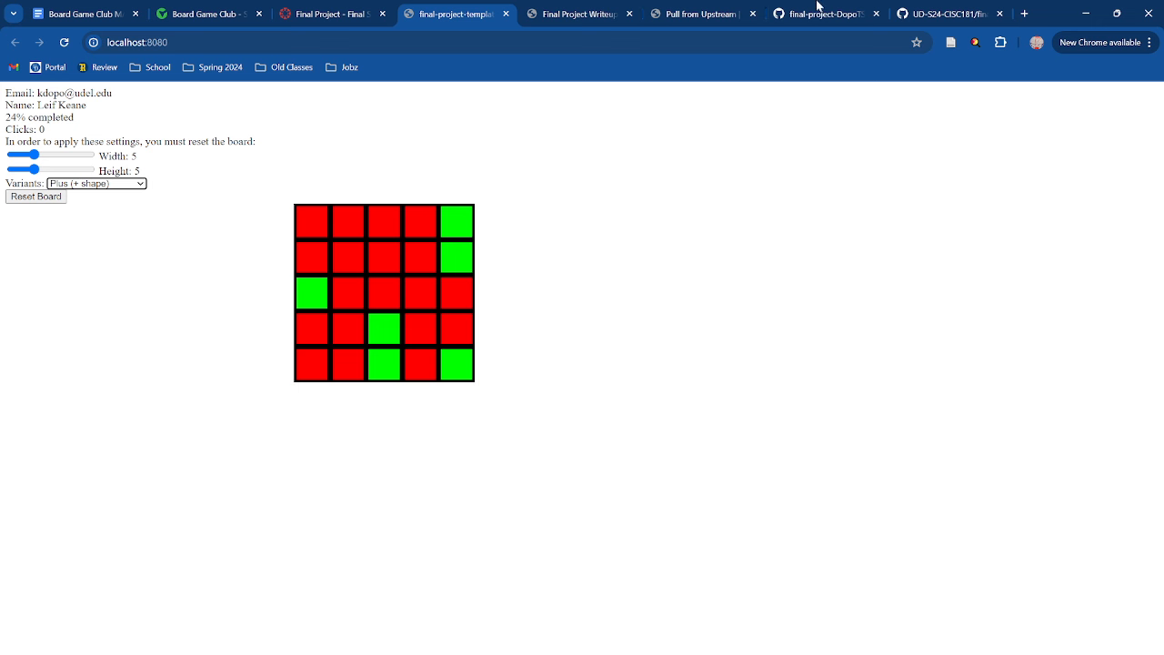
mouse_move(361, 259)
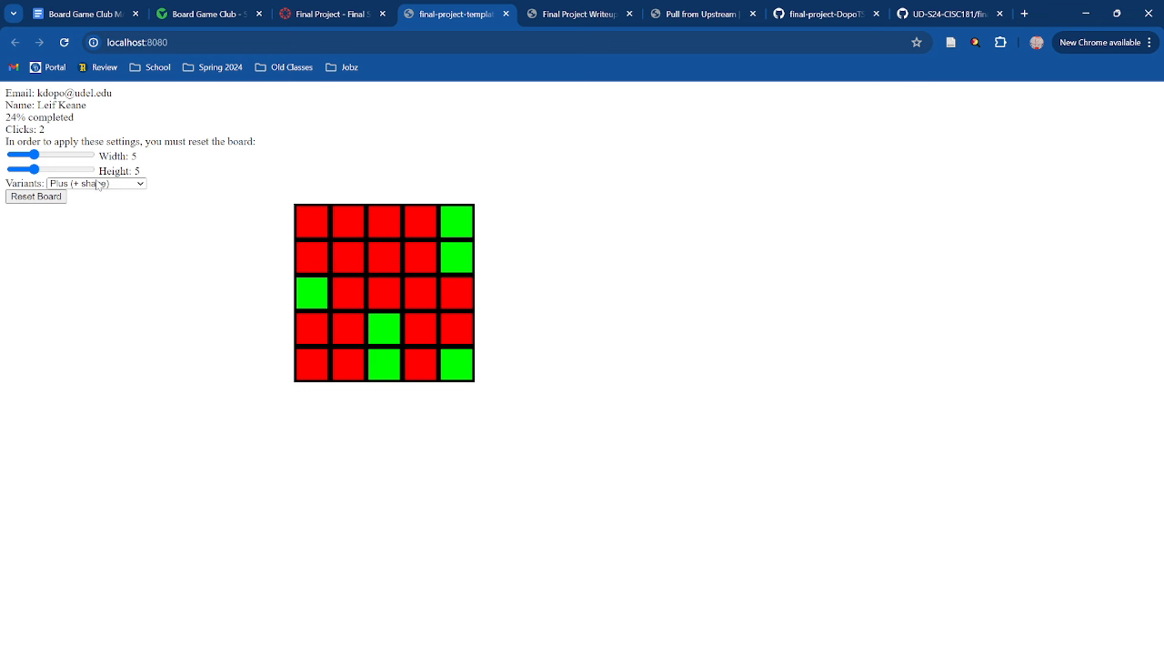
- Switch to Square (All 9 blocks), deal a new 5×5 board, and toggle several cells
click(96, 183)
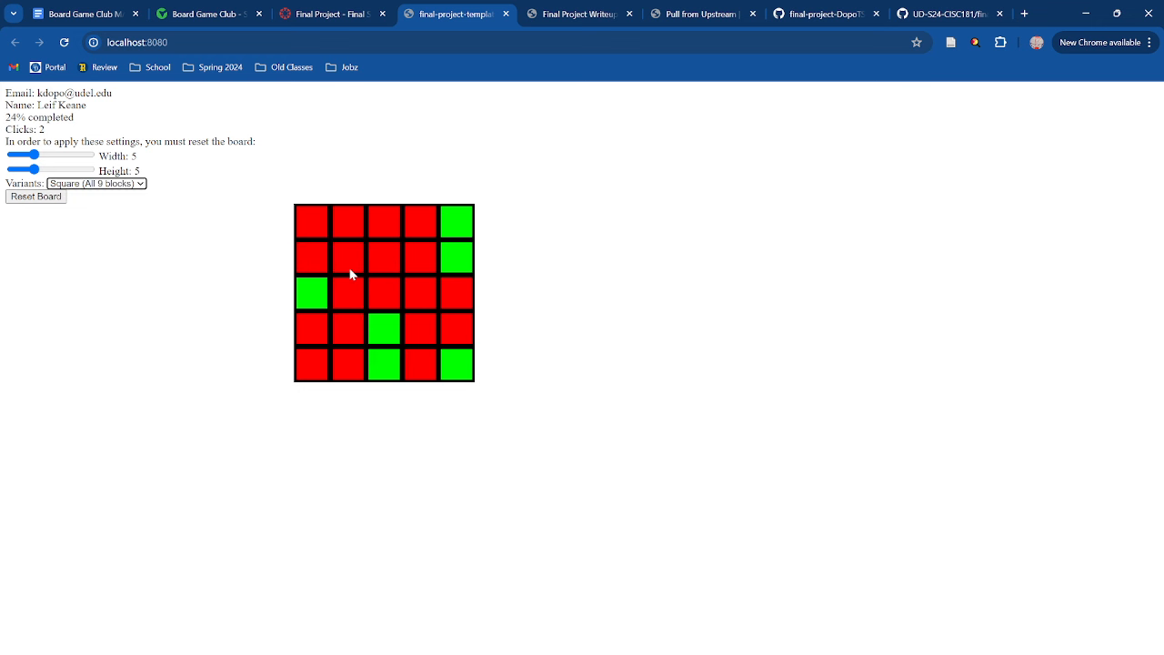
click(36, 197)
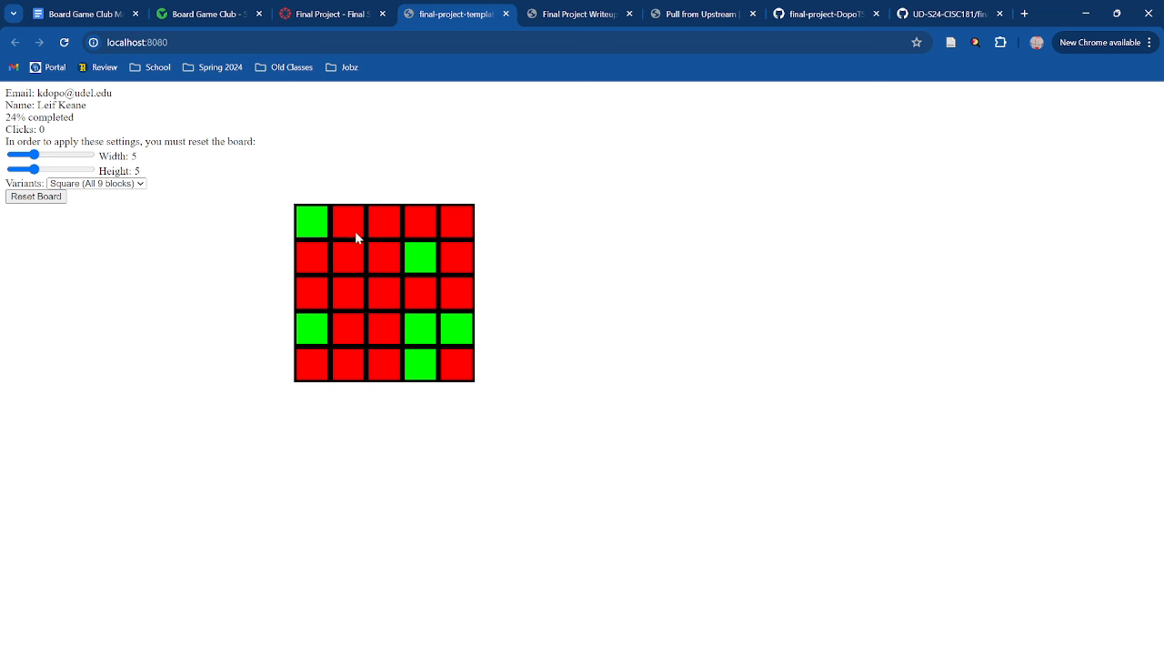
click(347, 255)
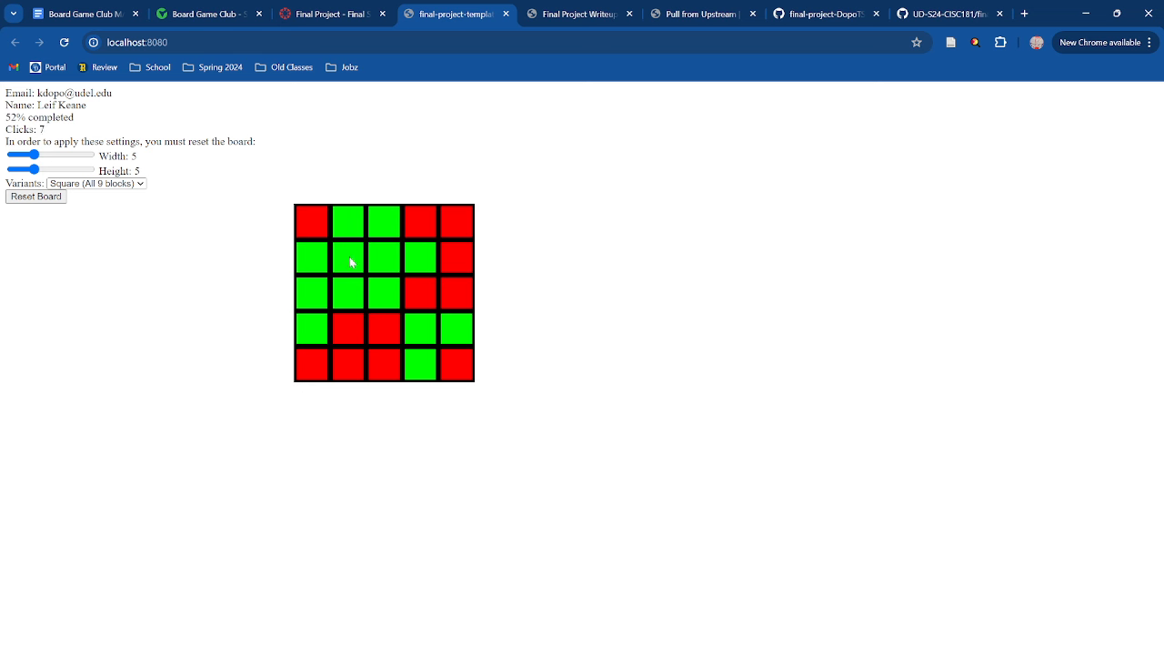
click(384, 291)
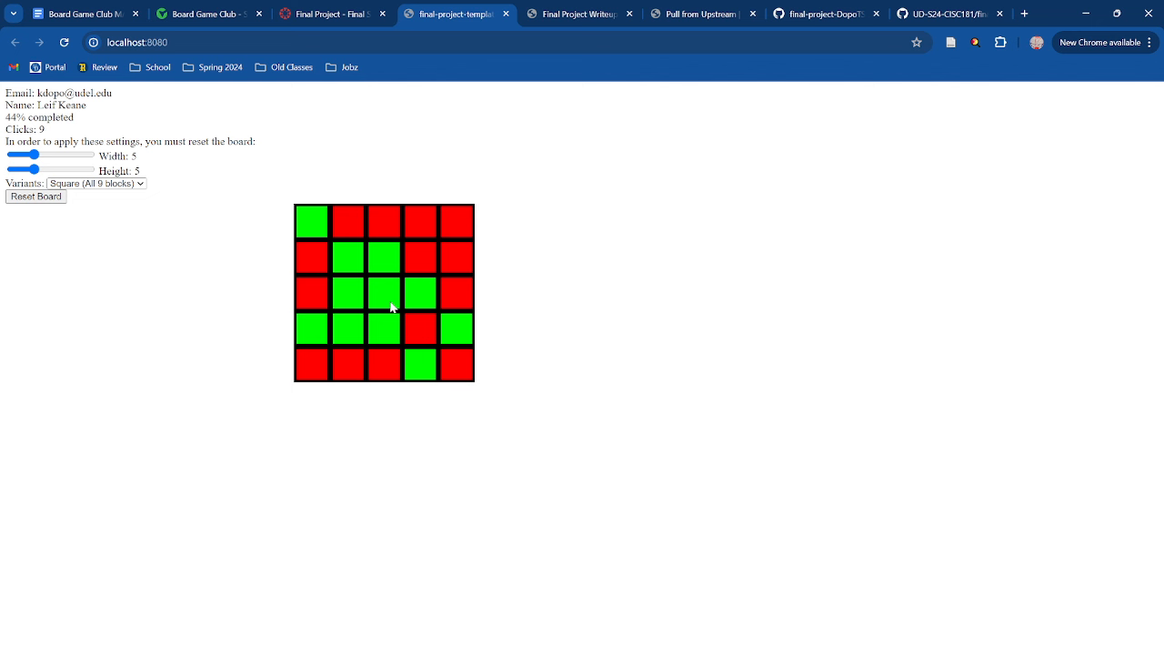
click(384, 292)
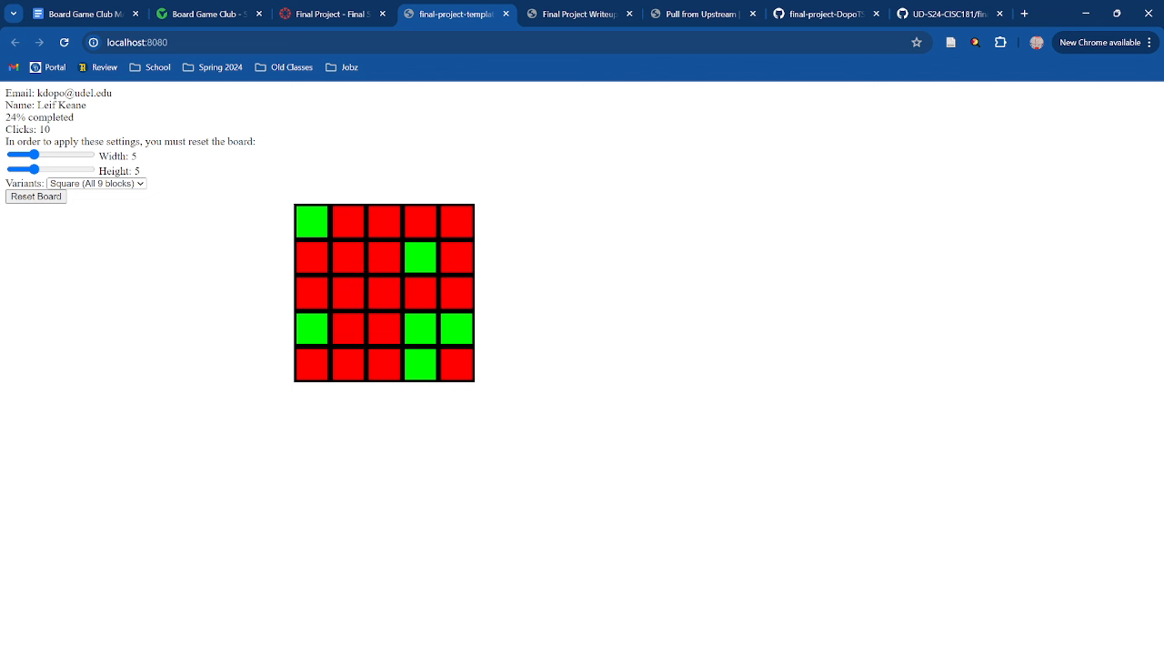
click(384, 292)
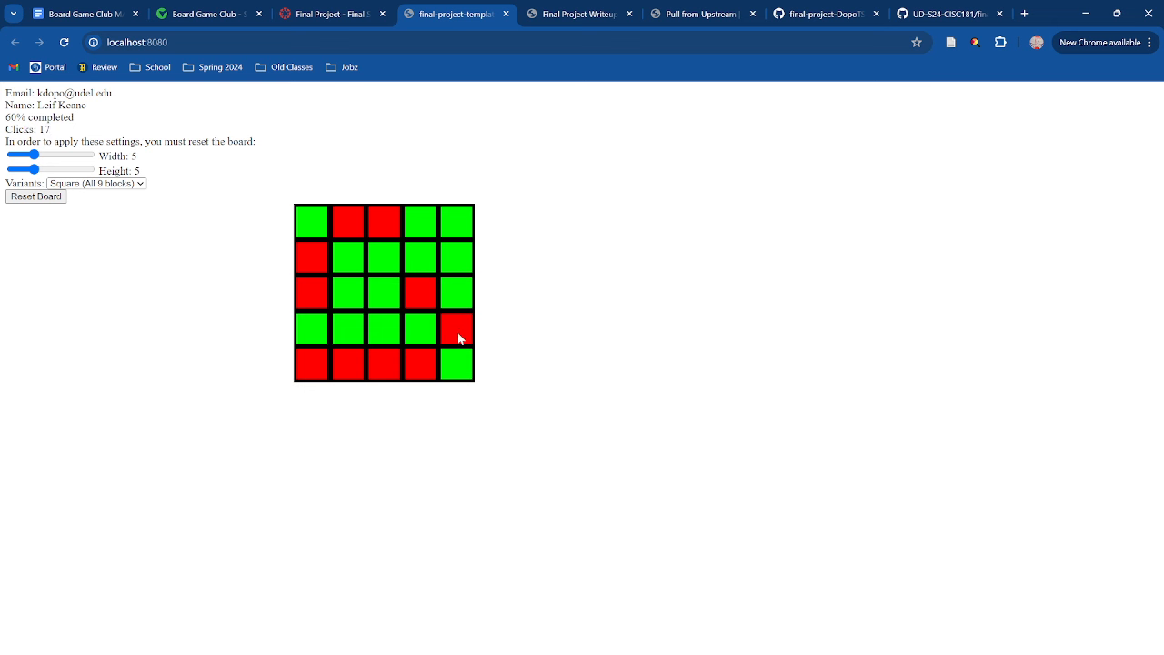
click(457, 328)
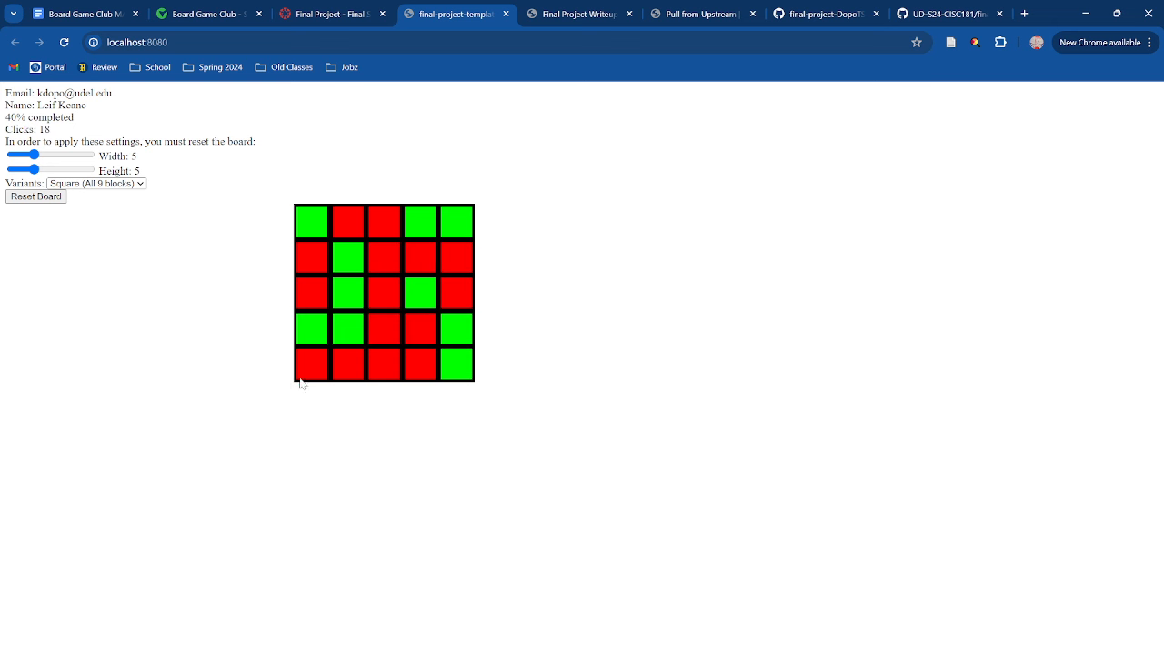
click(383, 329)
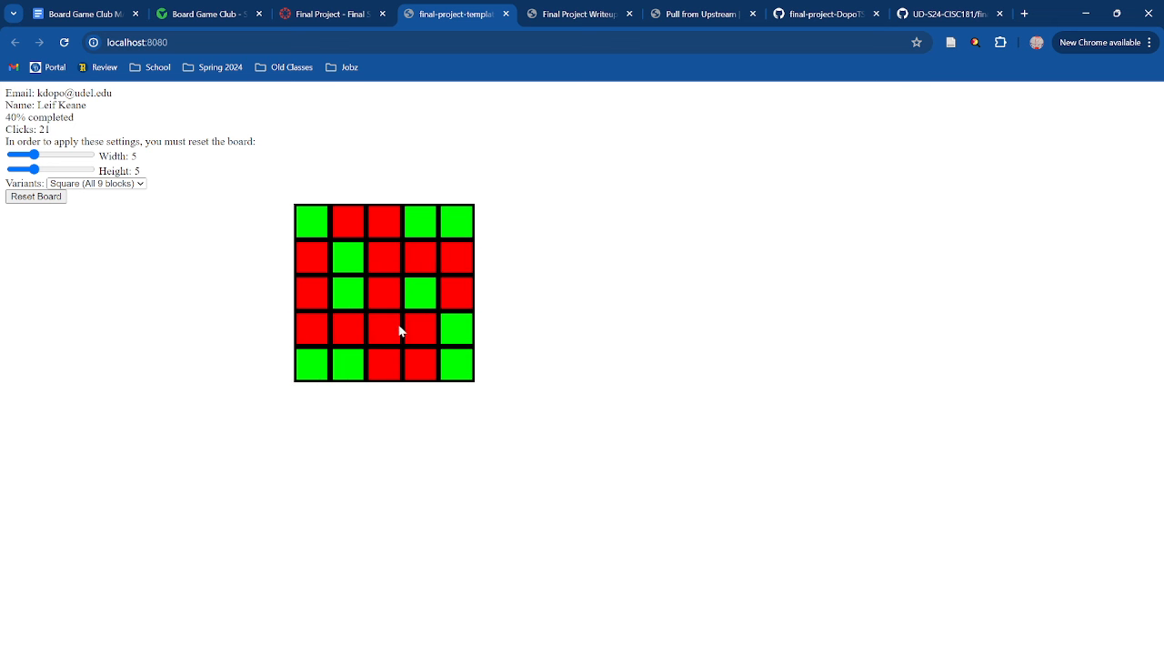
click(96, 183)
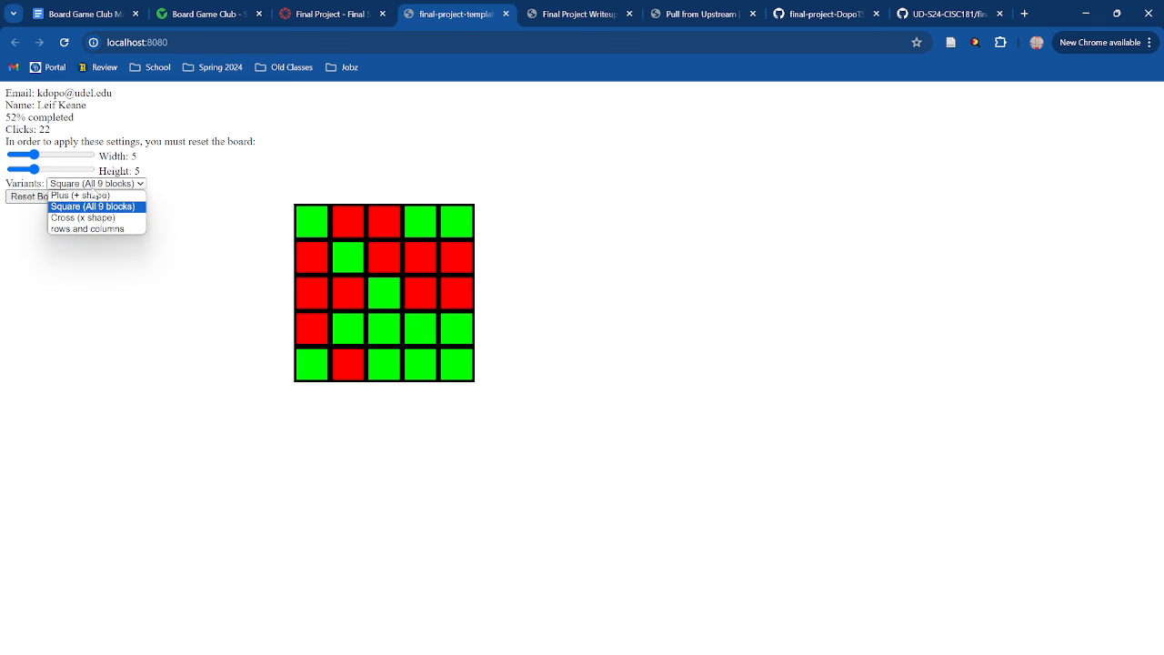
- Play the Cross (x shape) variant, toggling cells to reach 18 clicks and 52% completed
click(82, 218)
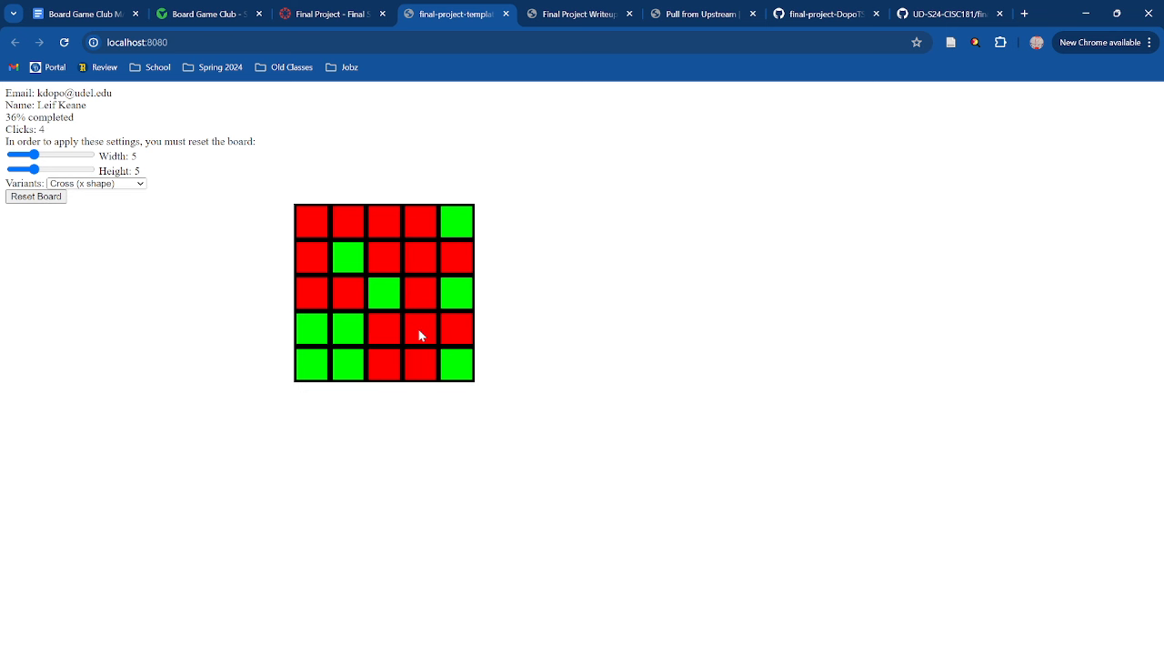
click(348, 257)
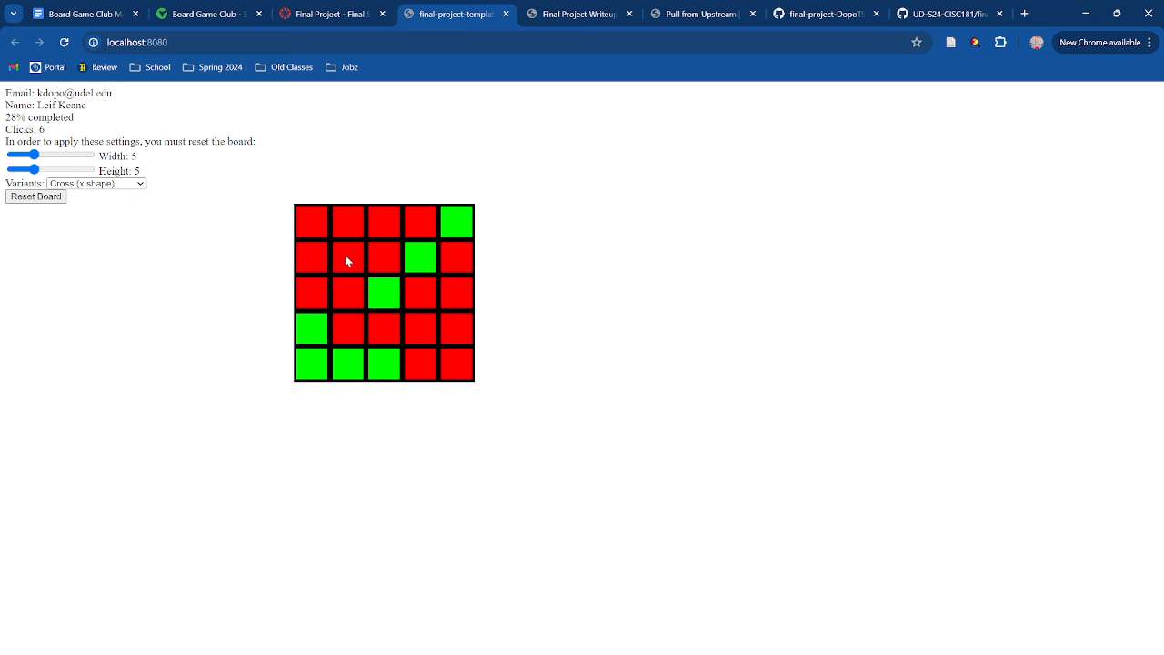
click(347, 256)
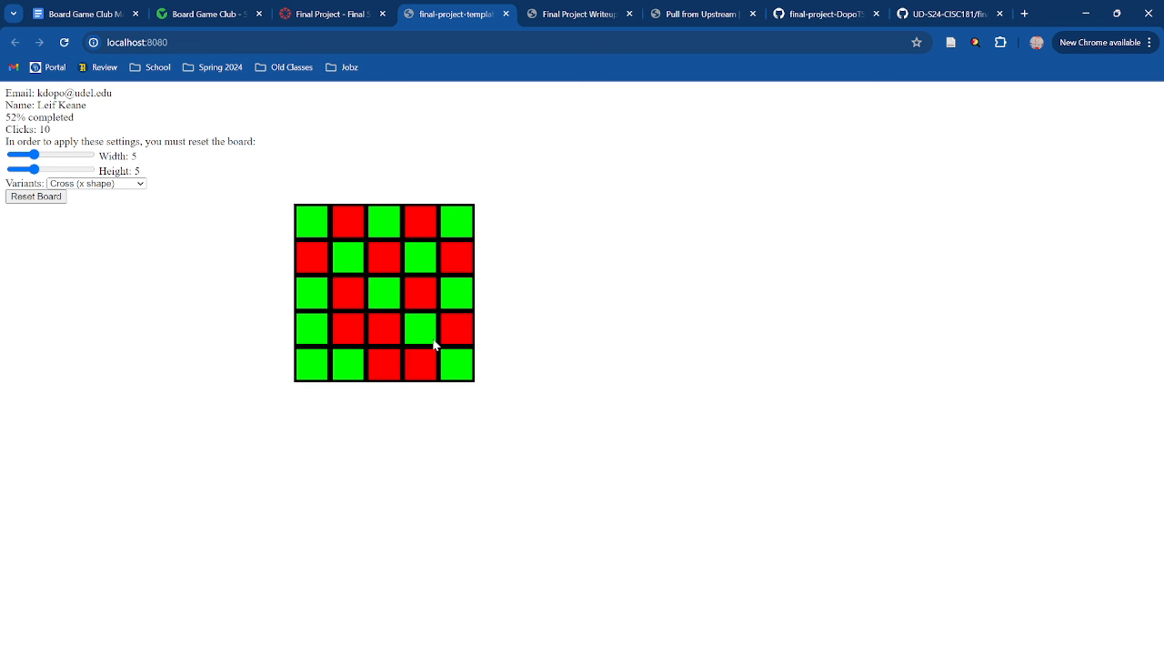
click(348, 257)
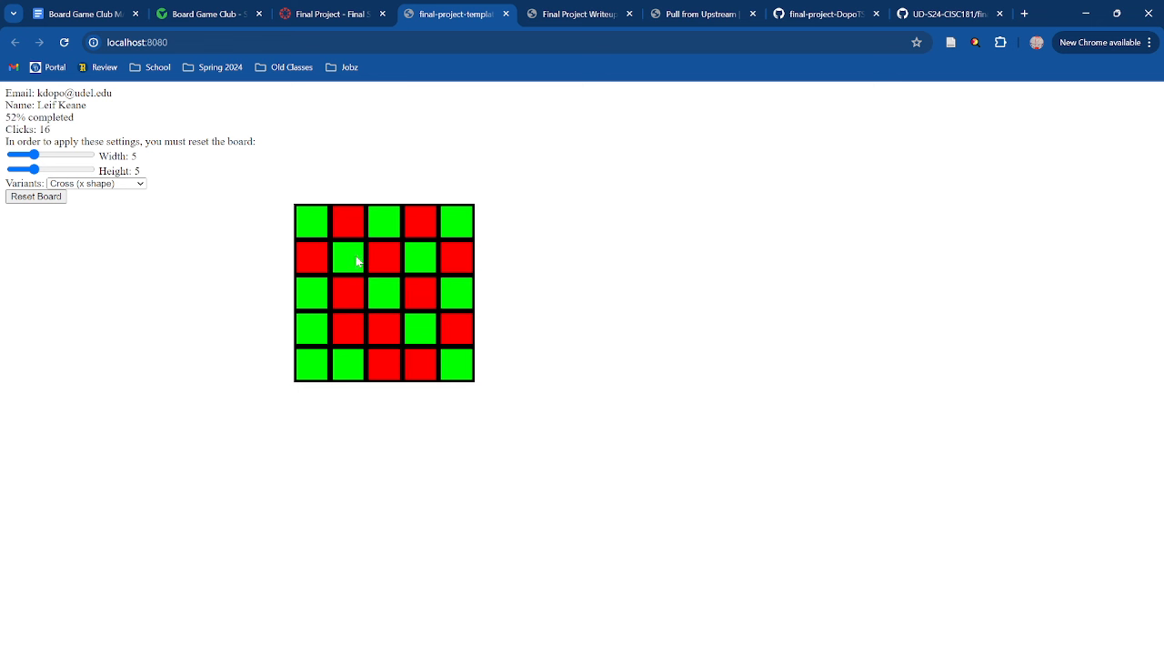
click(95, 183)
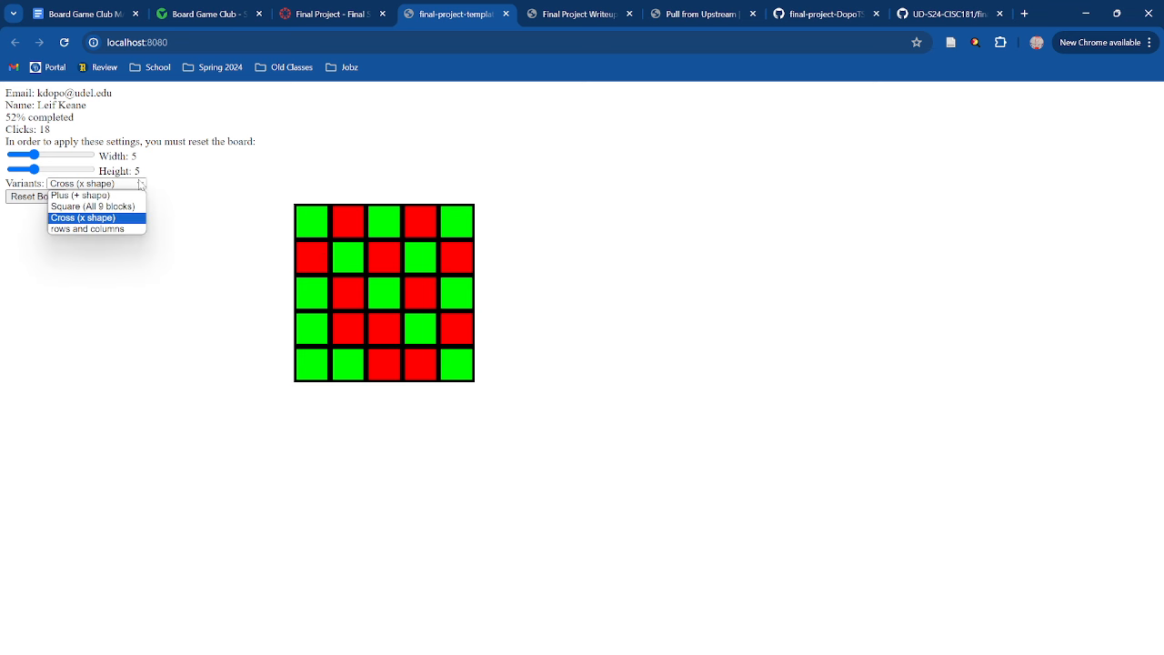
- Play the rows and columns variant, toggling a centre cell to reach 9 clicks and 36%
click(86, 228)
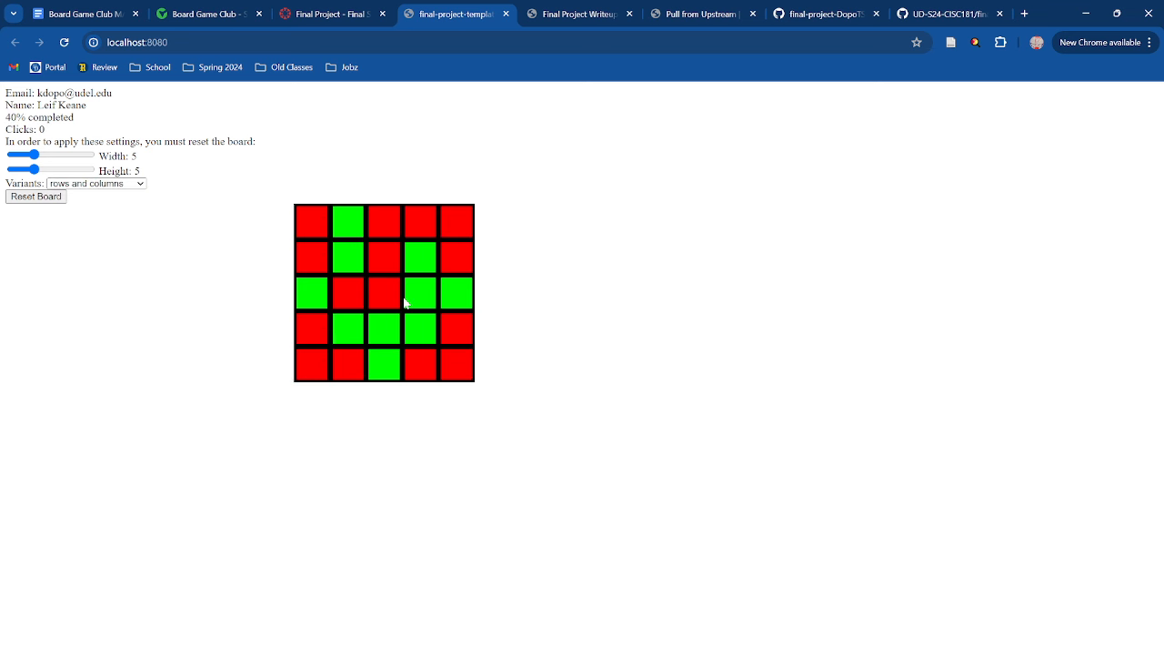
click(383, 291)
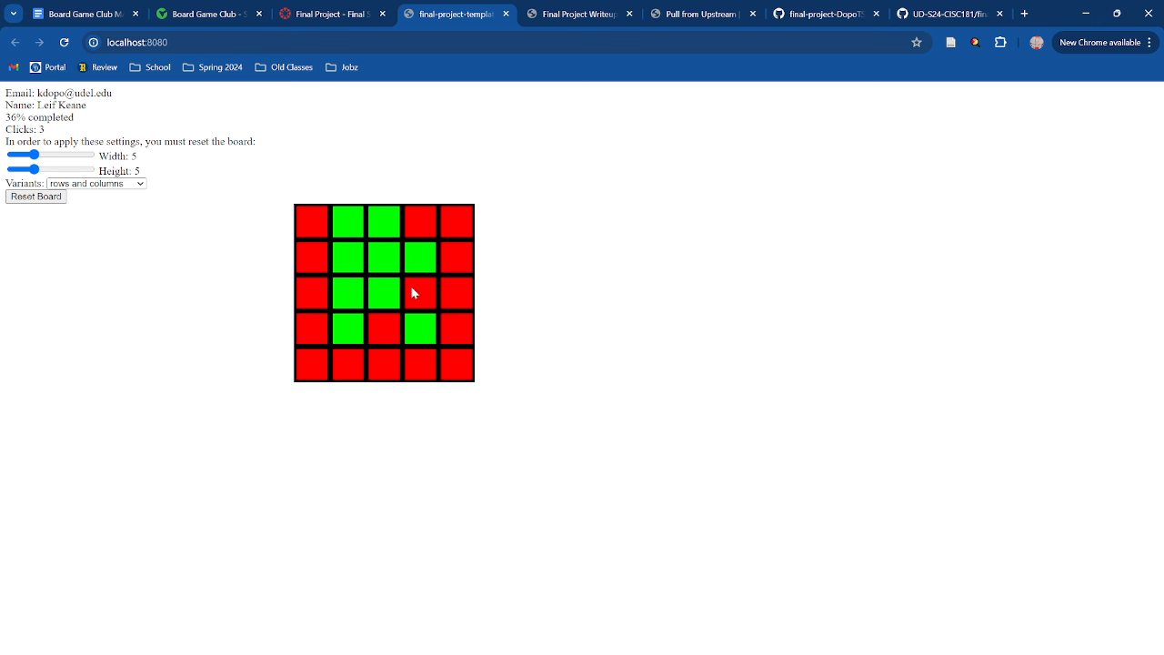
click(383, 293)
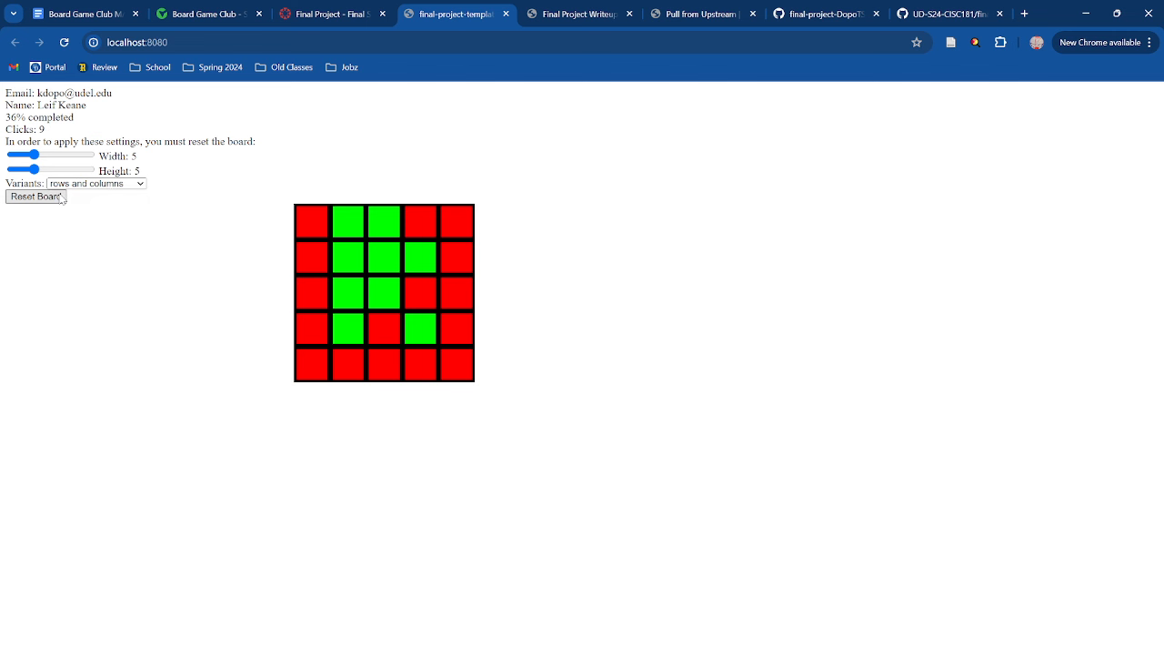
- Rebuild a 3×3 board, highlight the counters, toggle a cell, and select Plus (+ shape)
click(34, 197)
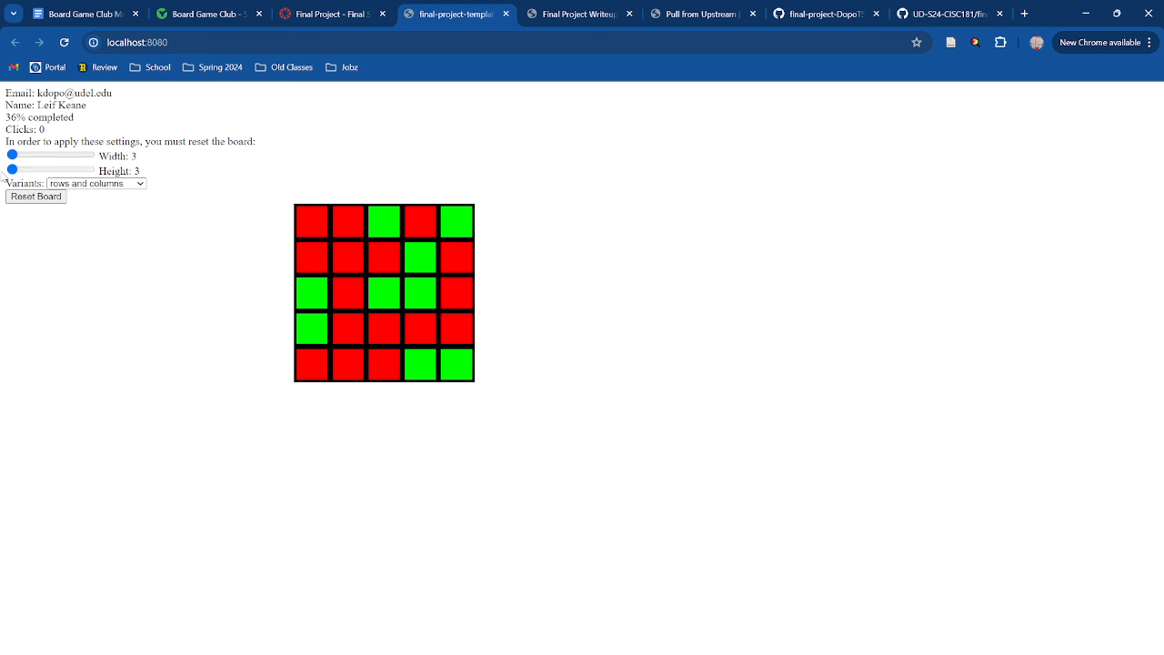
click(35, 197)
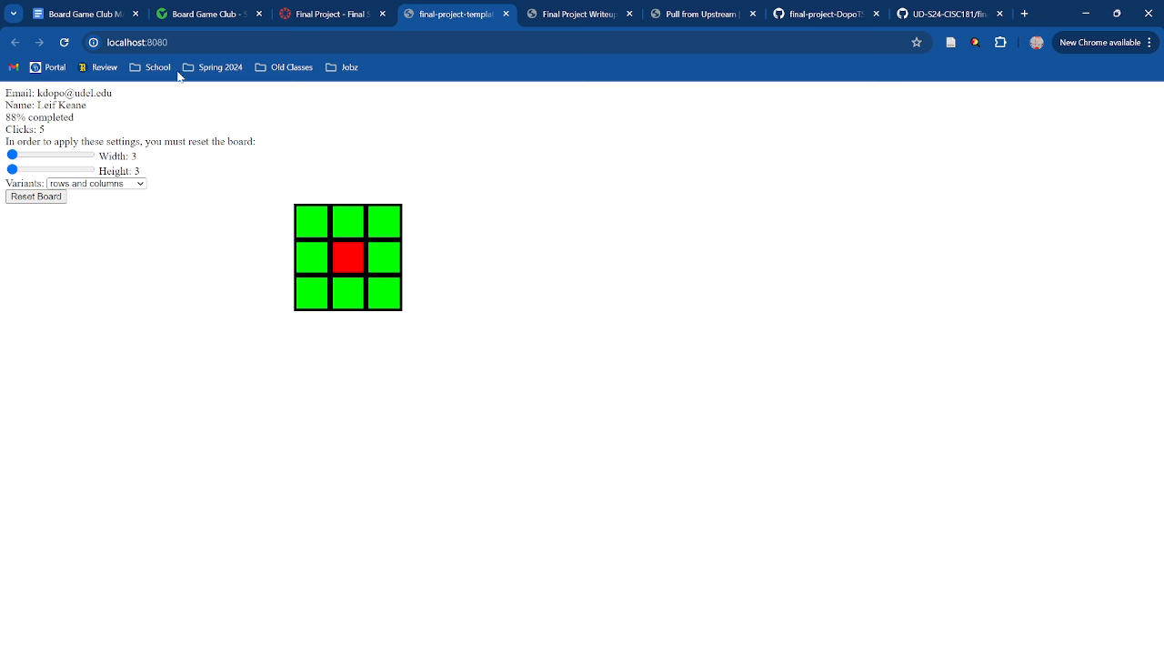
drag(7, 116, 45, 130)
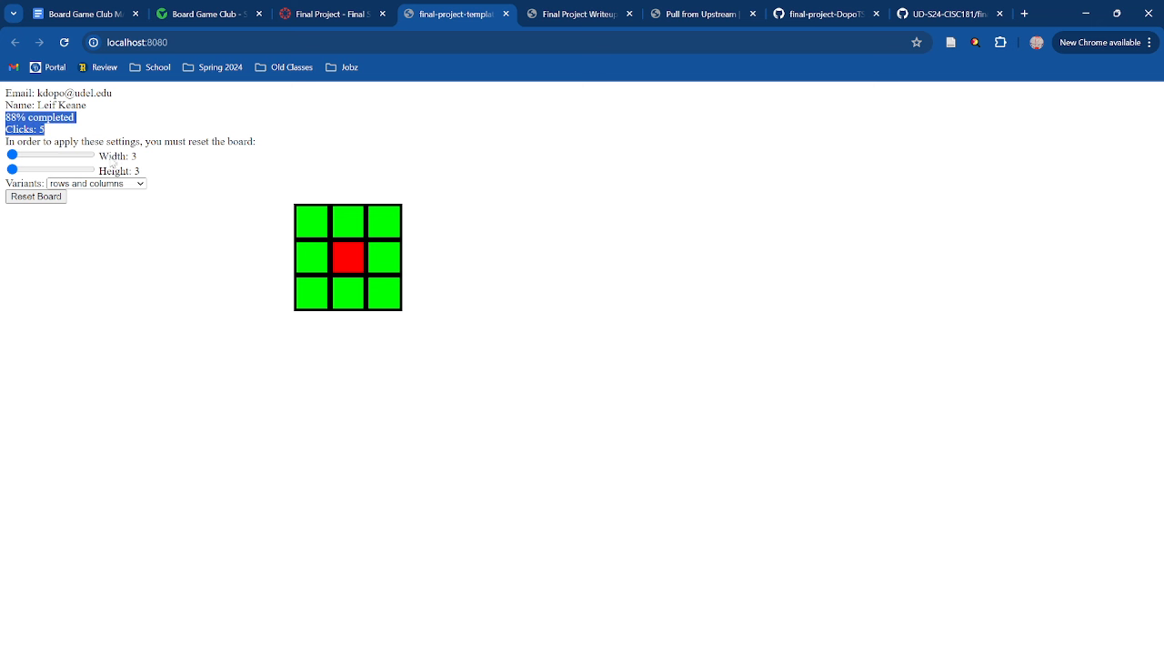
click(347, 256)
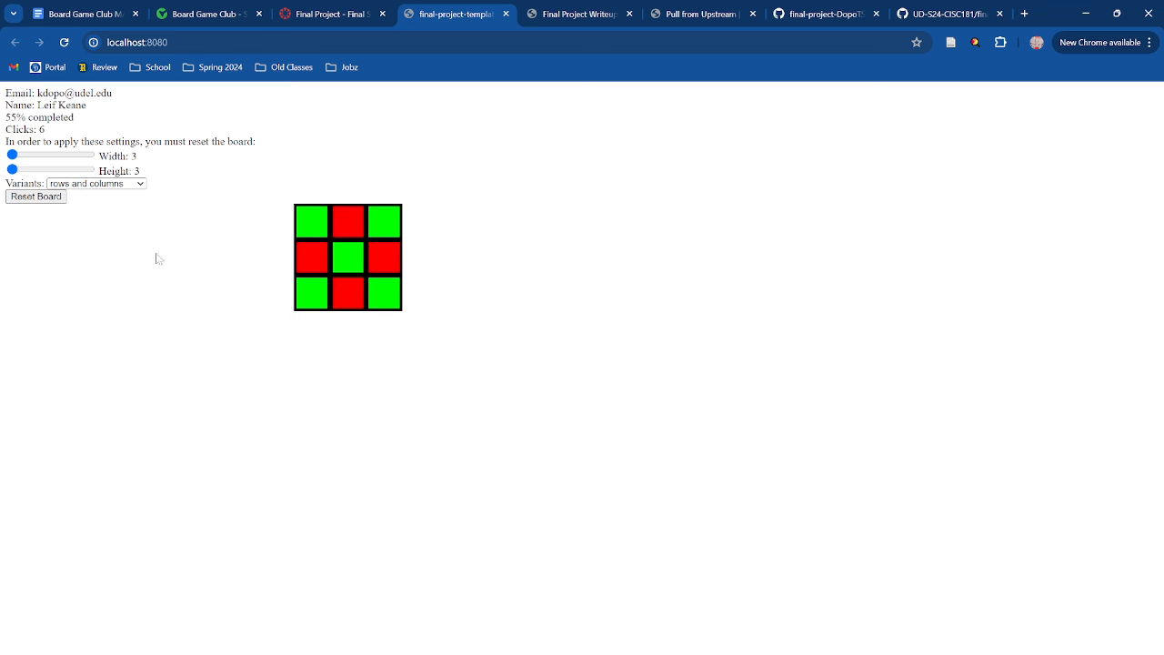
click(95, 183)
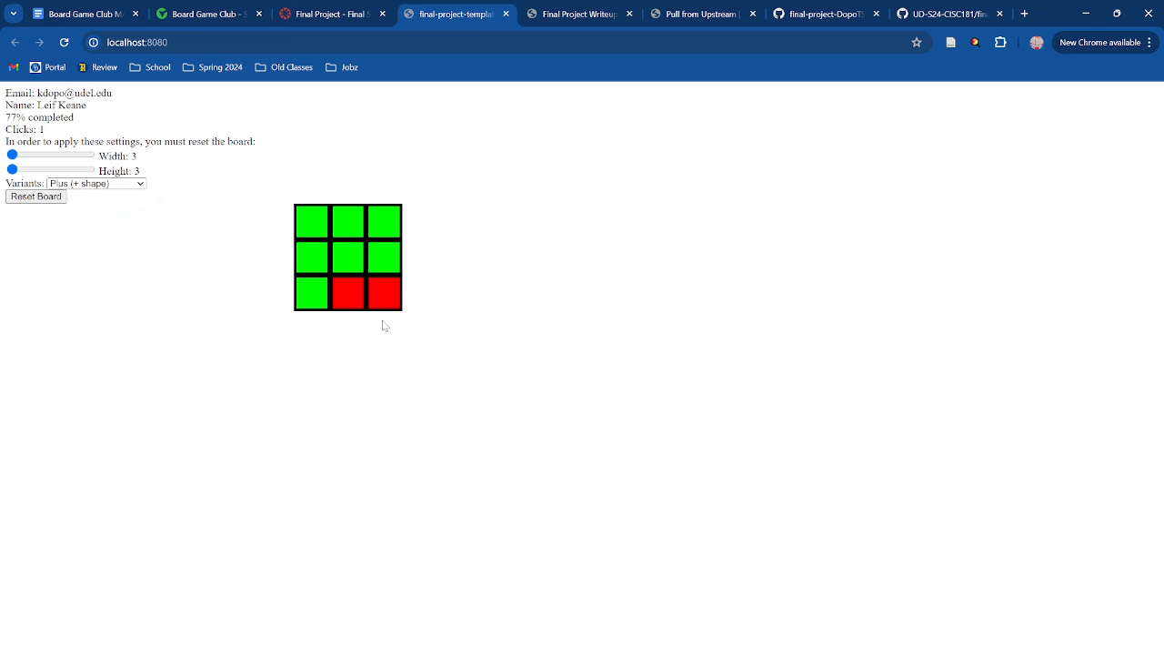
- Toggle several squares on the 3×3 board, resetting it once in between
click(348, 256)
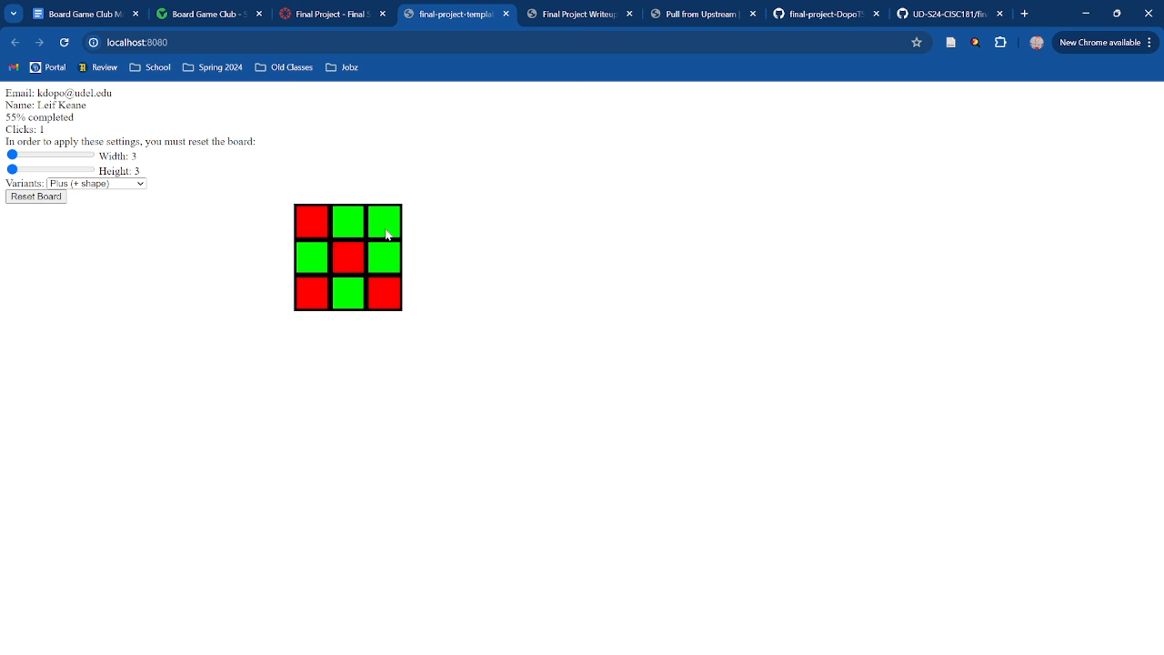
click(35, 196)
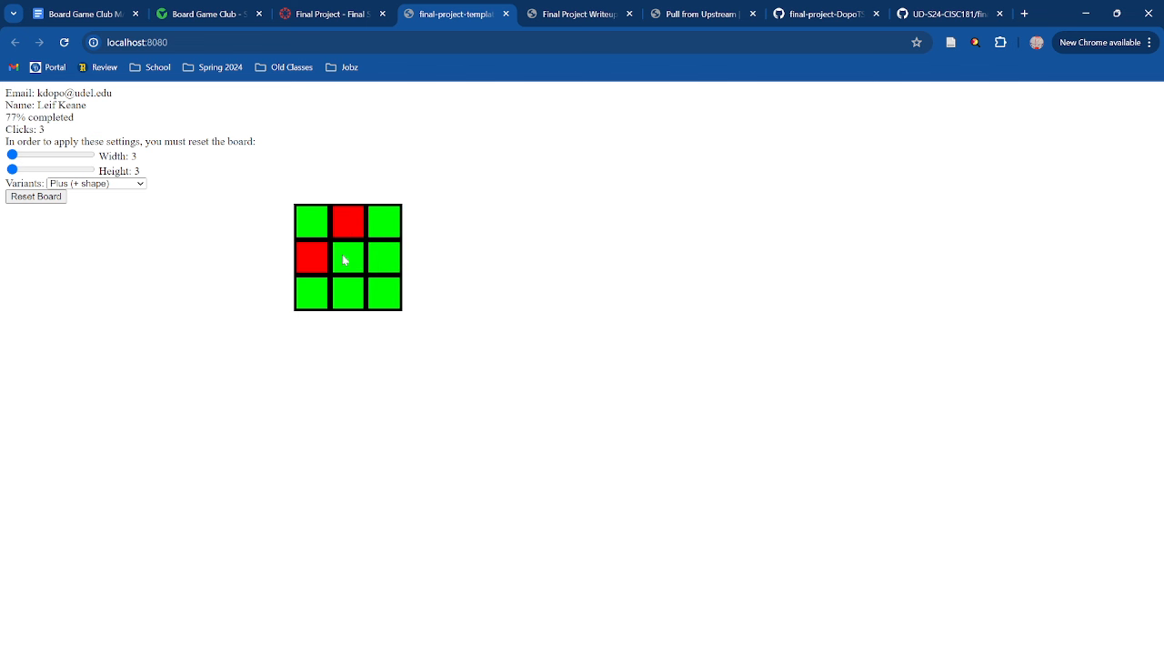
click(347, 256)
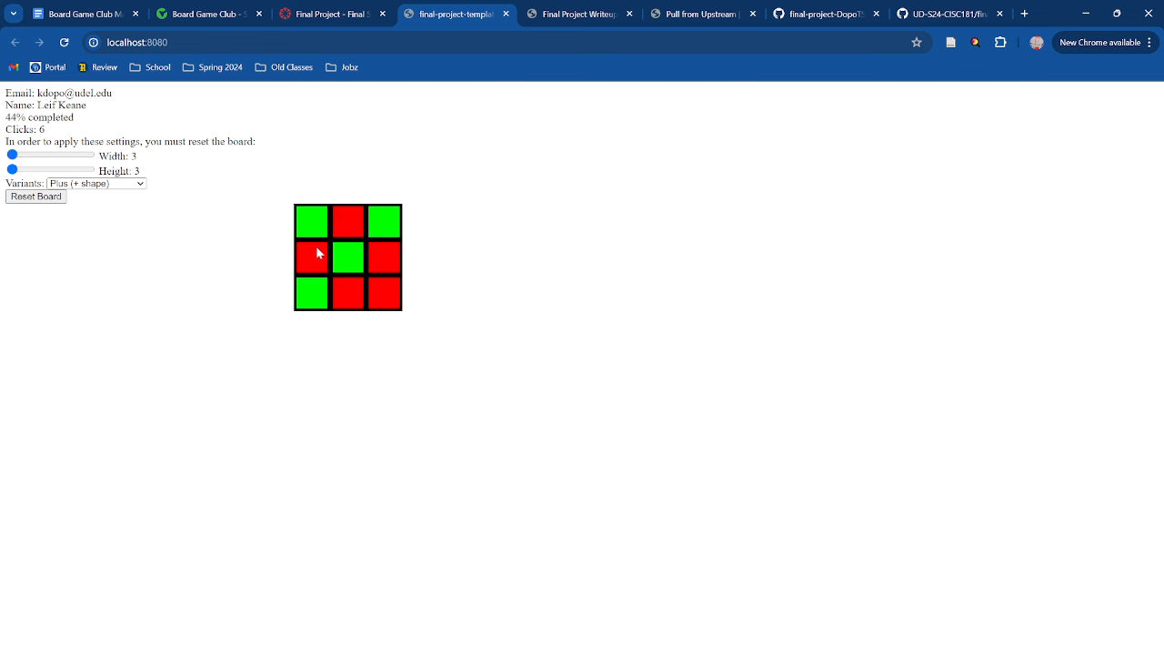
click(311, 255)
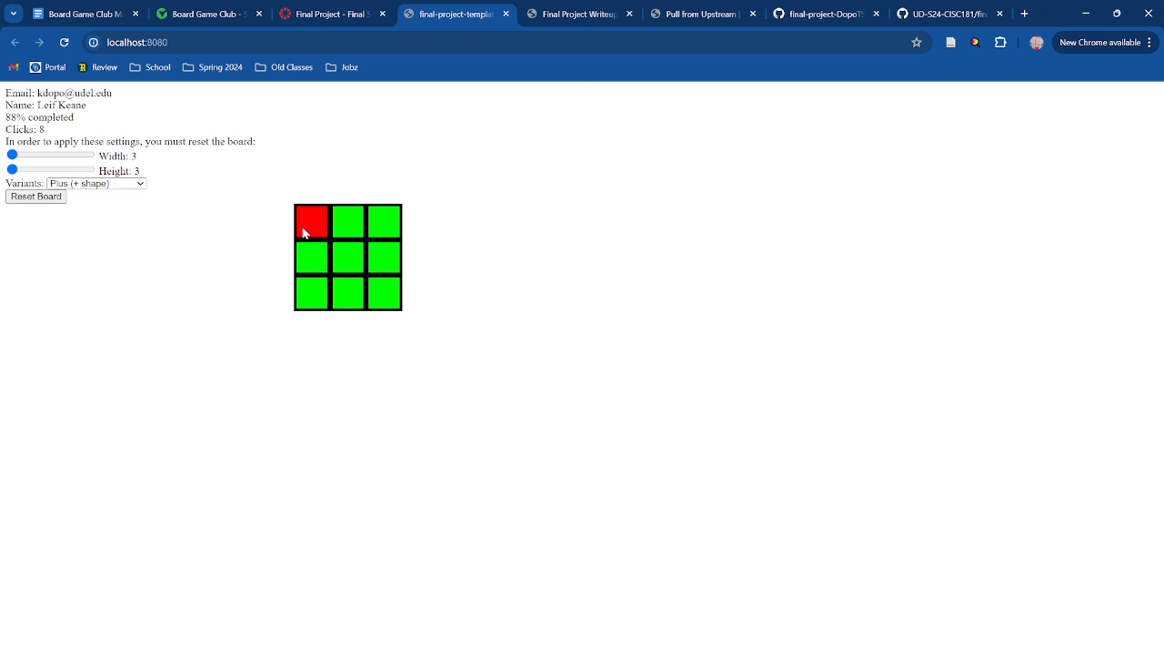
click(385, 257)
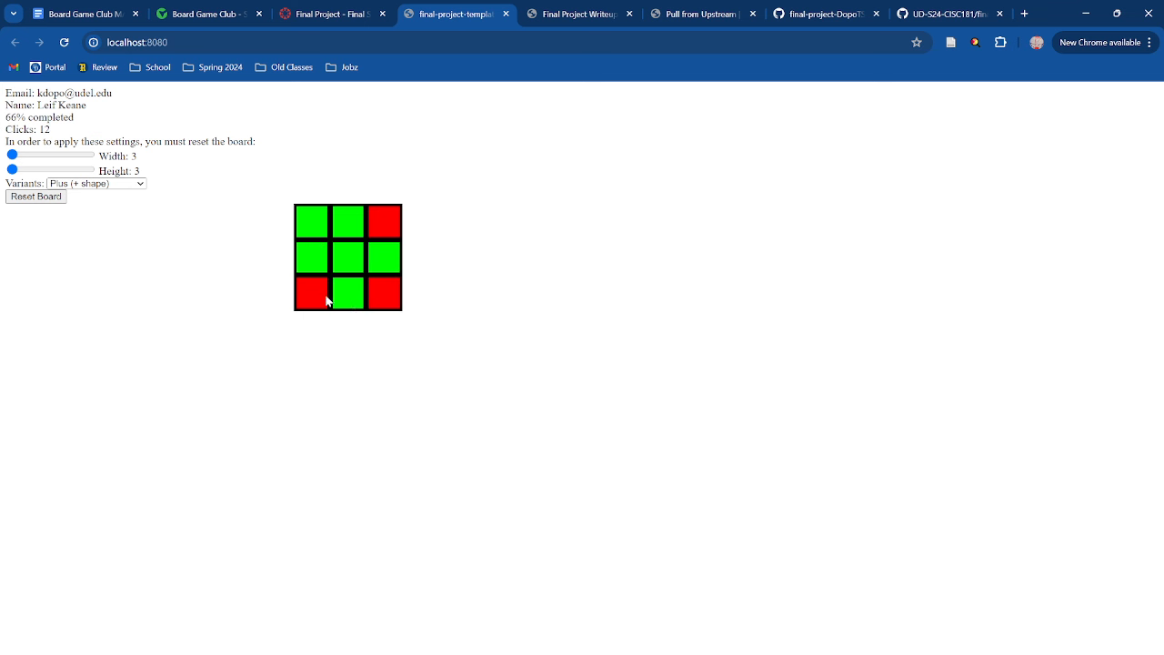
- Deal a new 3×3 board and solve it to 100% with the Good job message
click(36, 196)
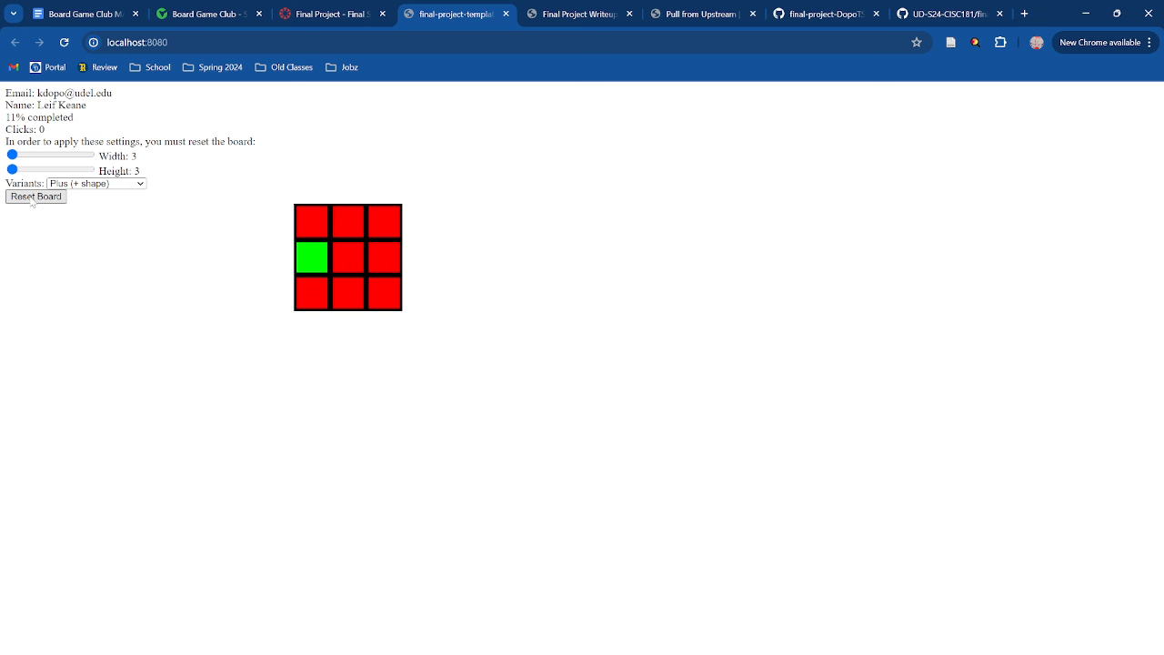
mouse_move(335, 226)
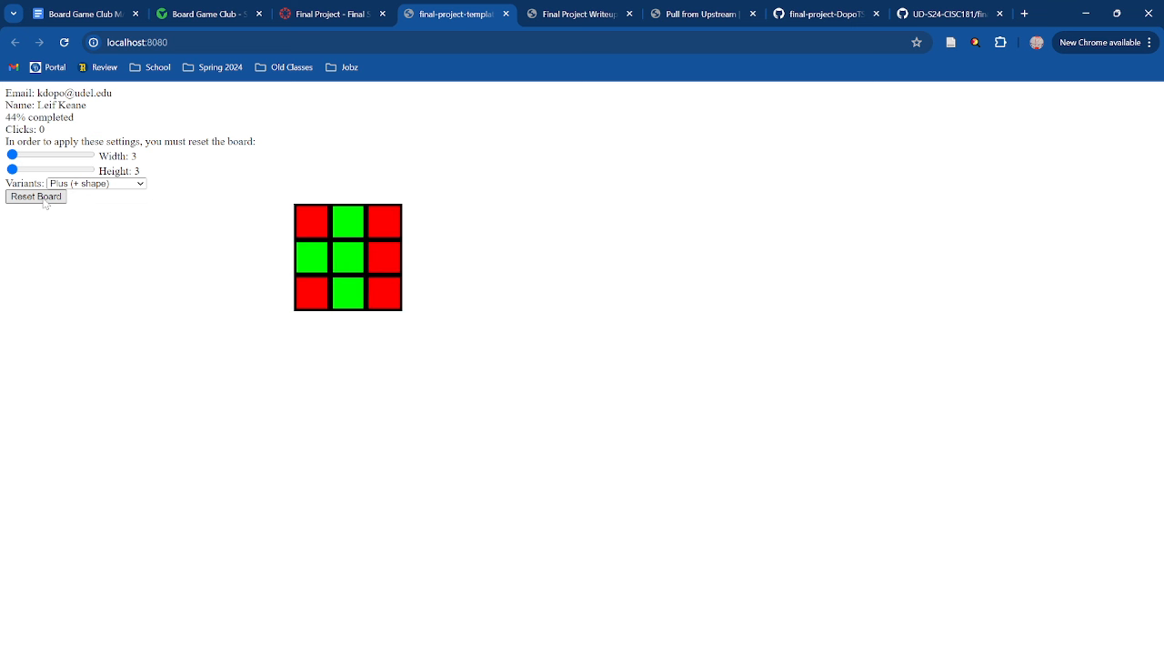
click(349, 256)
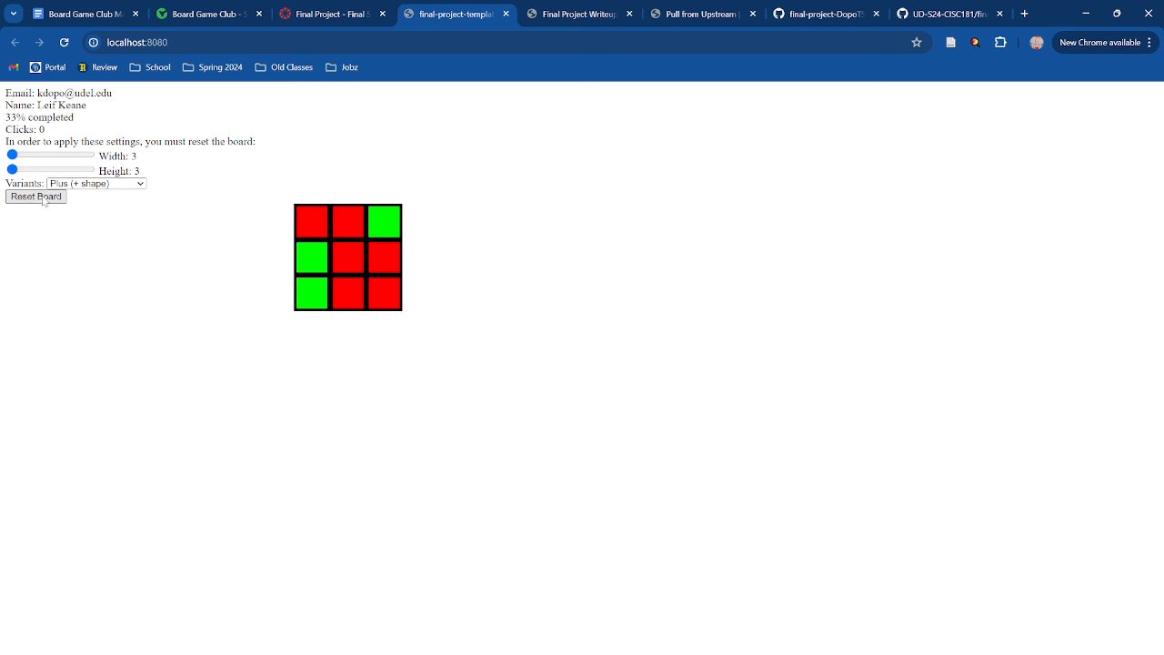
click(312, 292)
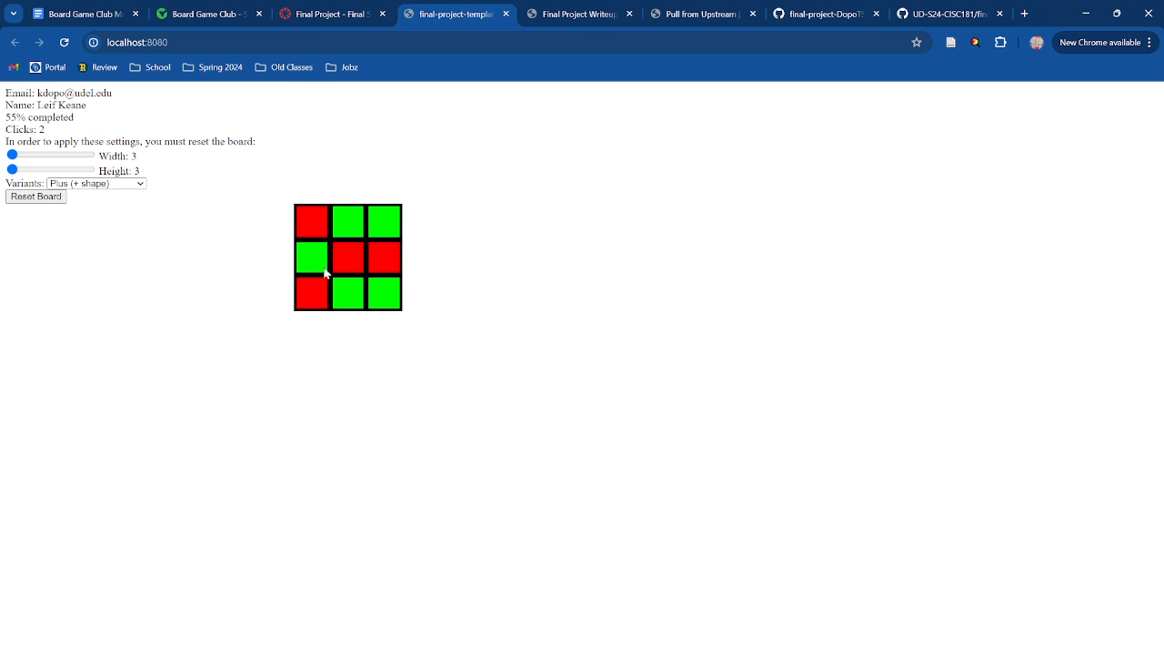
click(383, 220)
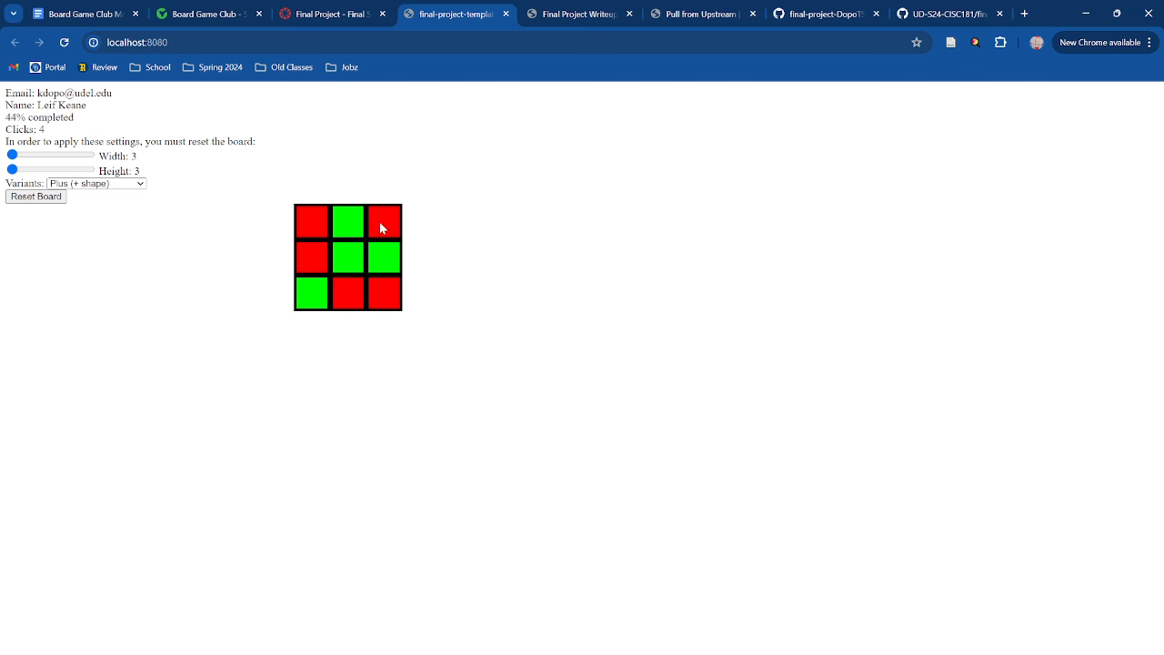
click(382, 226)
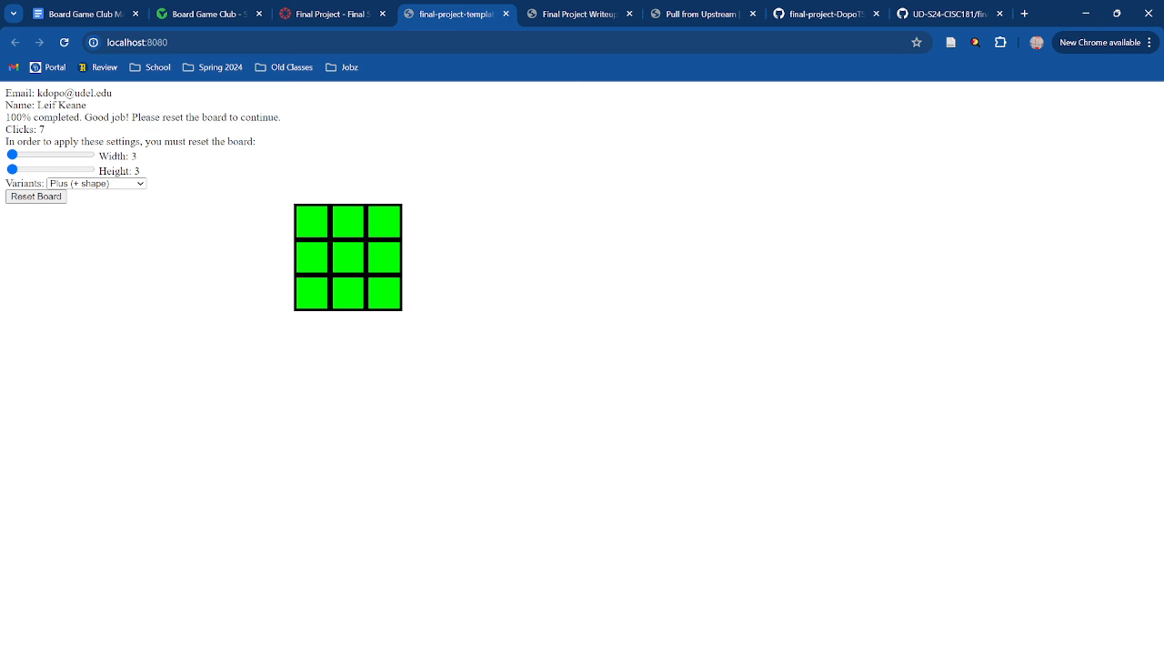
mouse_move(351, 254)
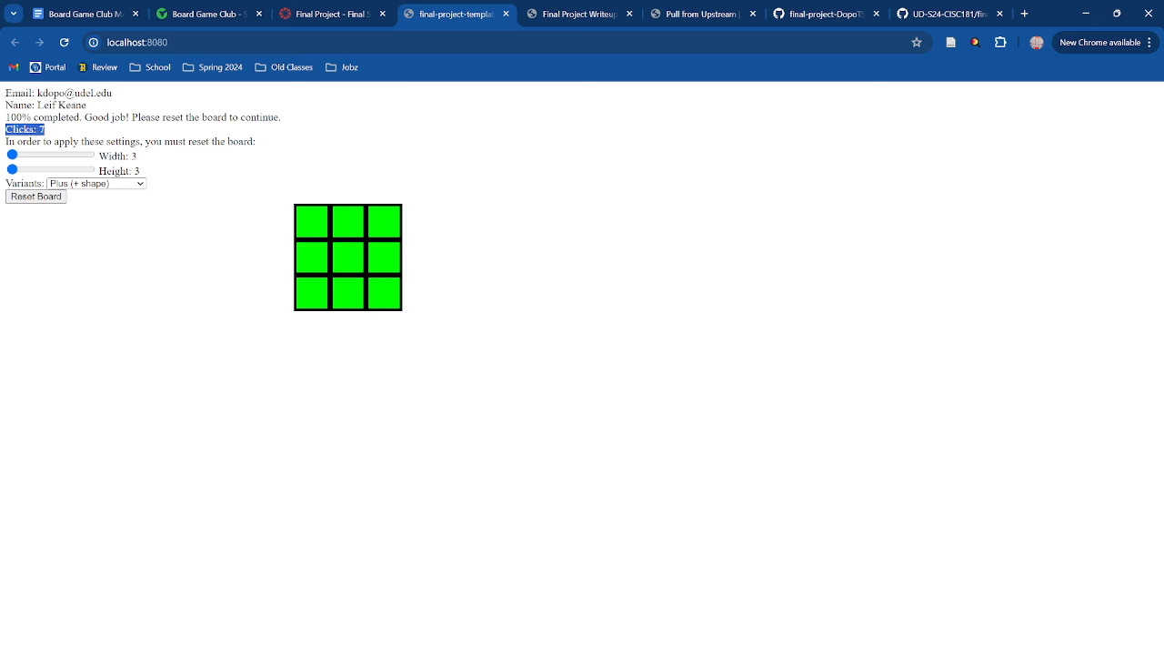
- Deal a fresh 3×3 board and toggle squares until only two corners stay red
click(35, 196)
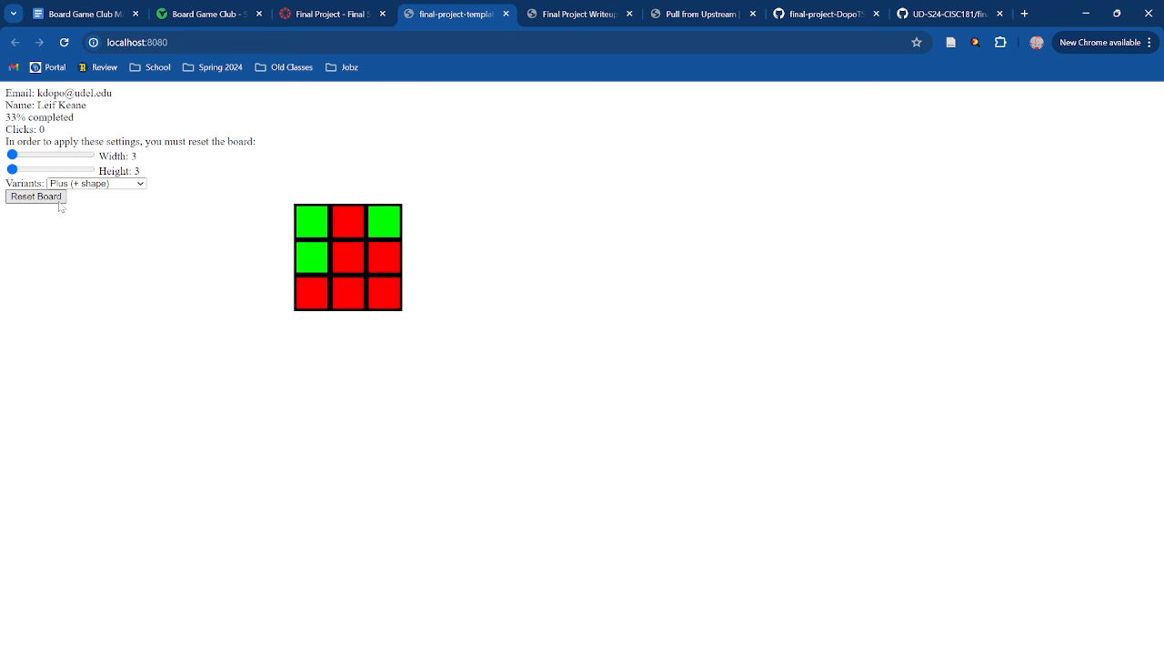
mouse_move(143, 100)
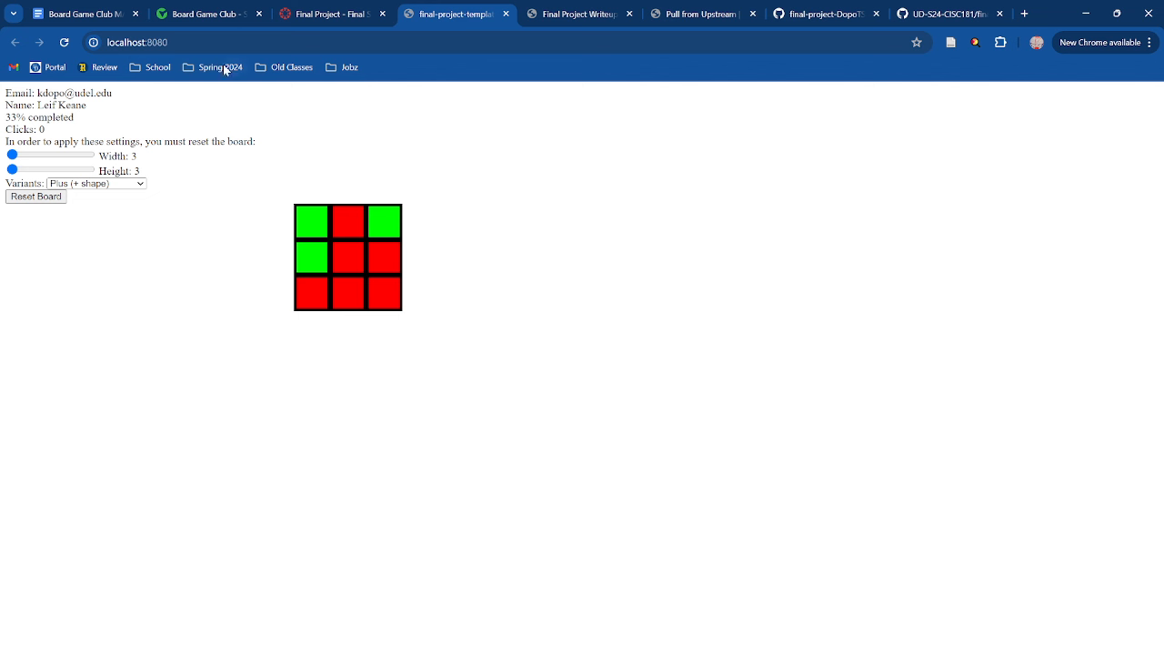
mouse_move(356, 298)
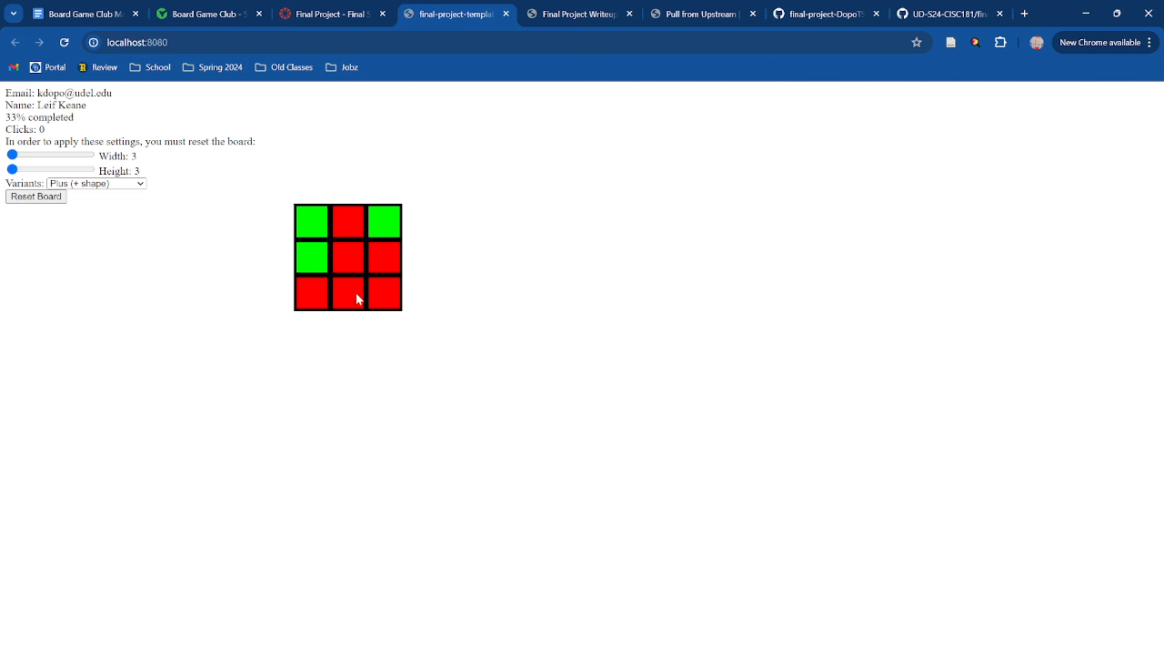
click(361, 282)
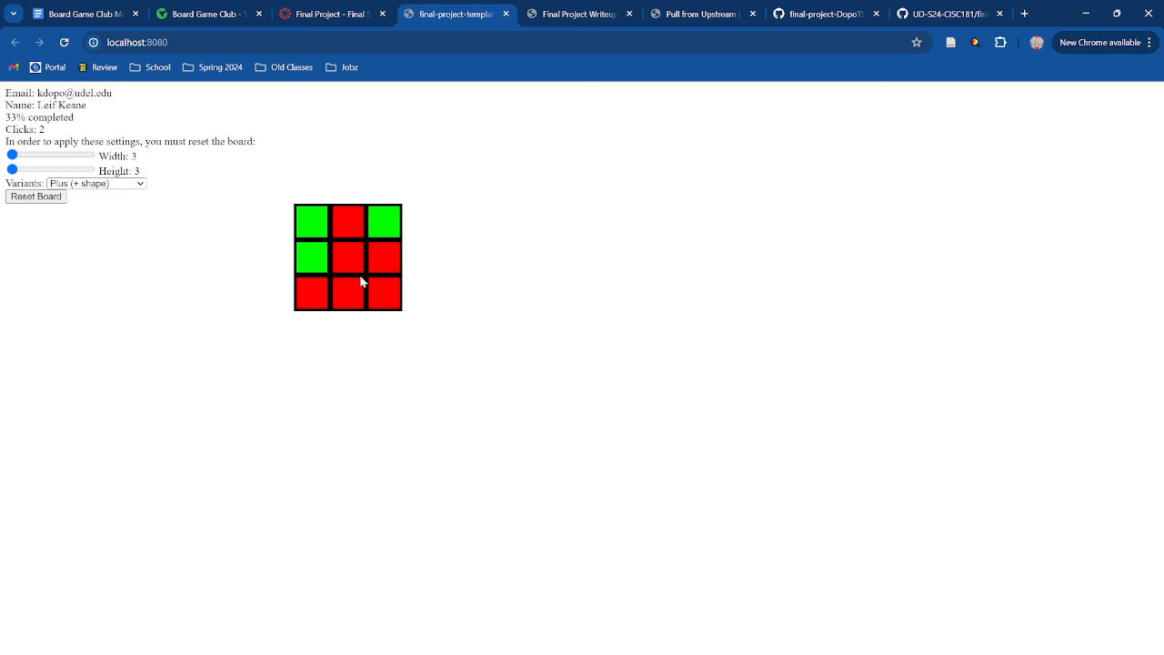
click(383, 257)
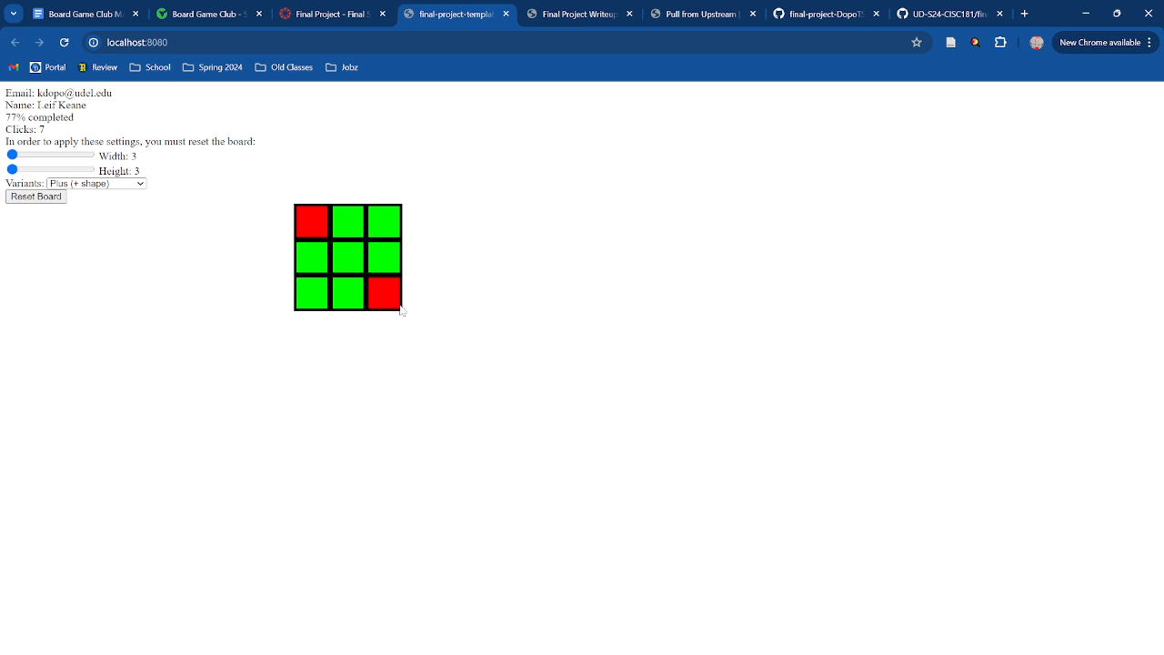
mouse_move(617, 543)
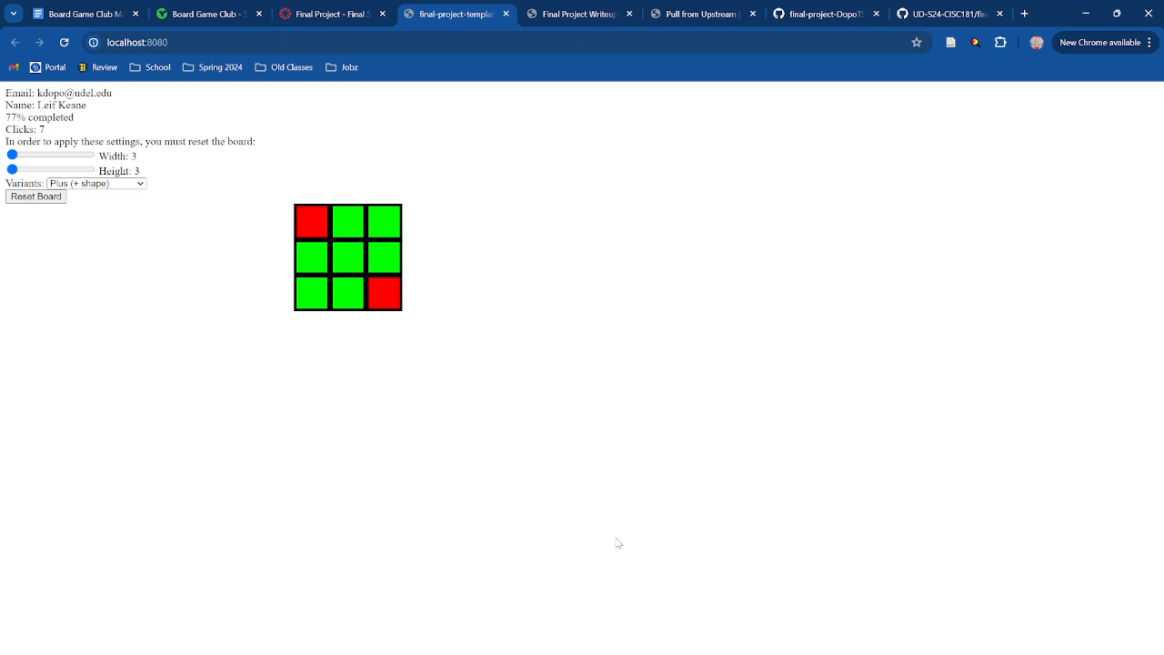
- Enlarge the board to 10×10, try Square, then play the rows and columns variant
drag(12, 169, 89, 169)
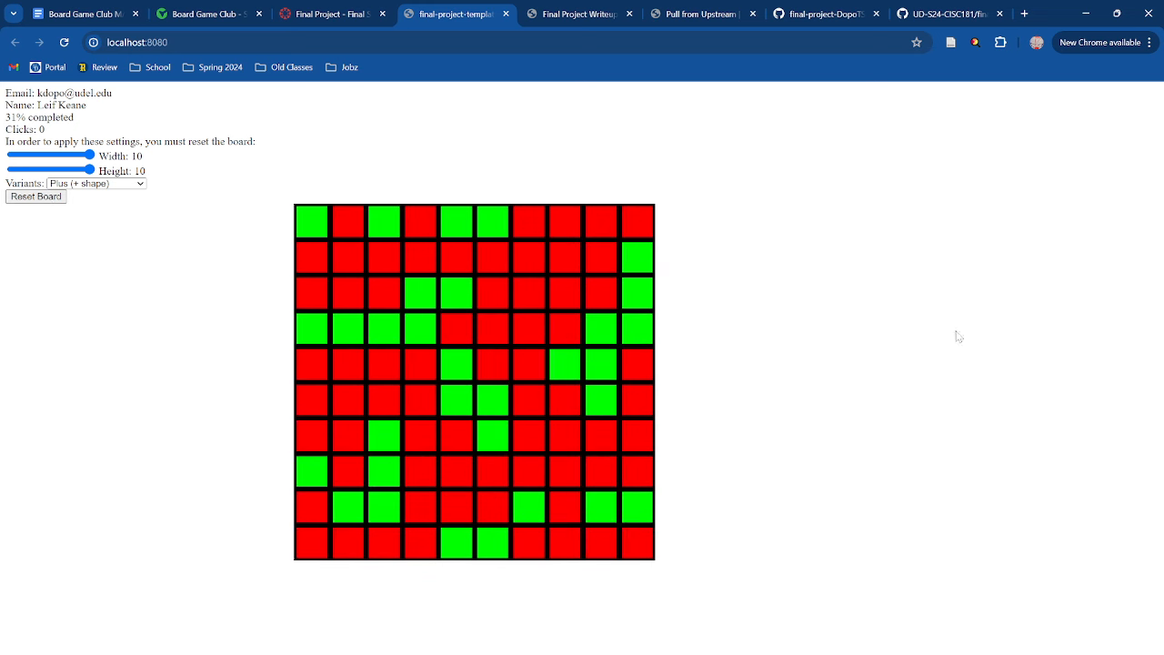
click(95, 182)
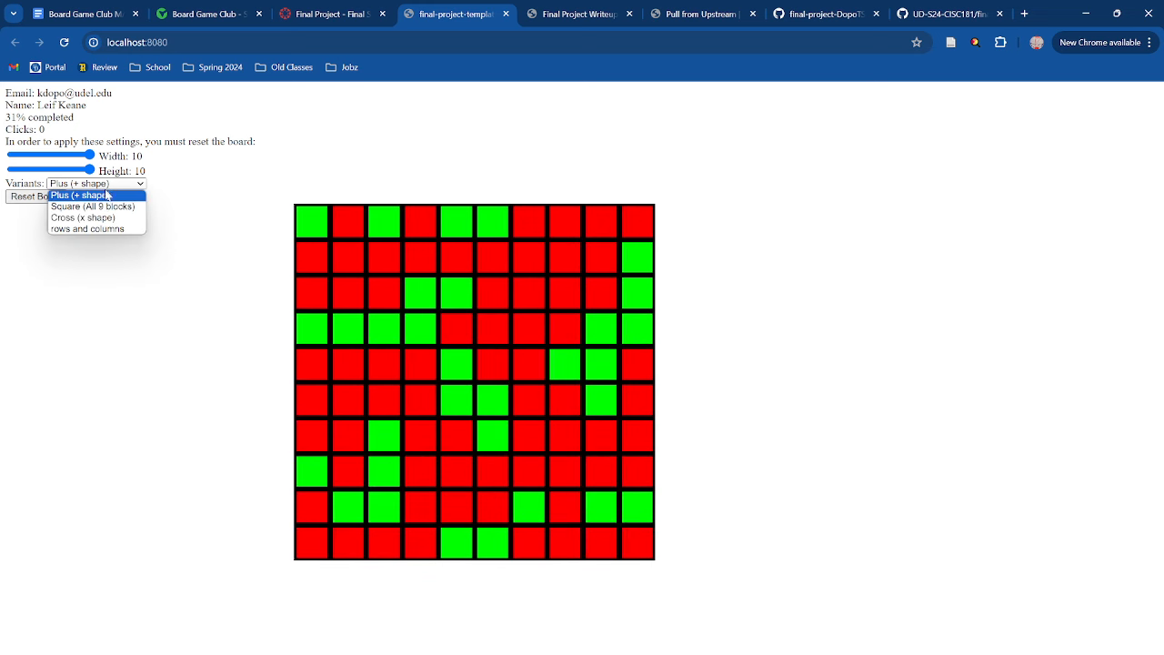
click(93, 207)
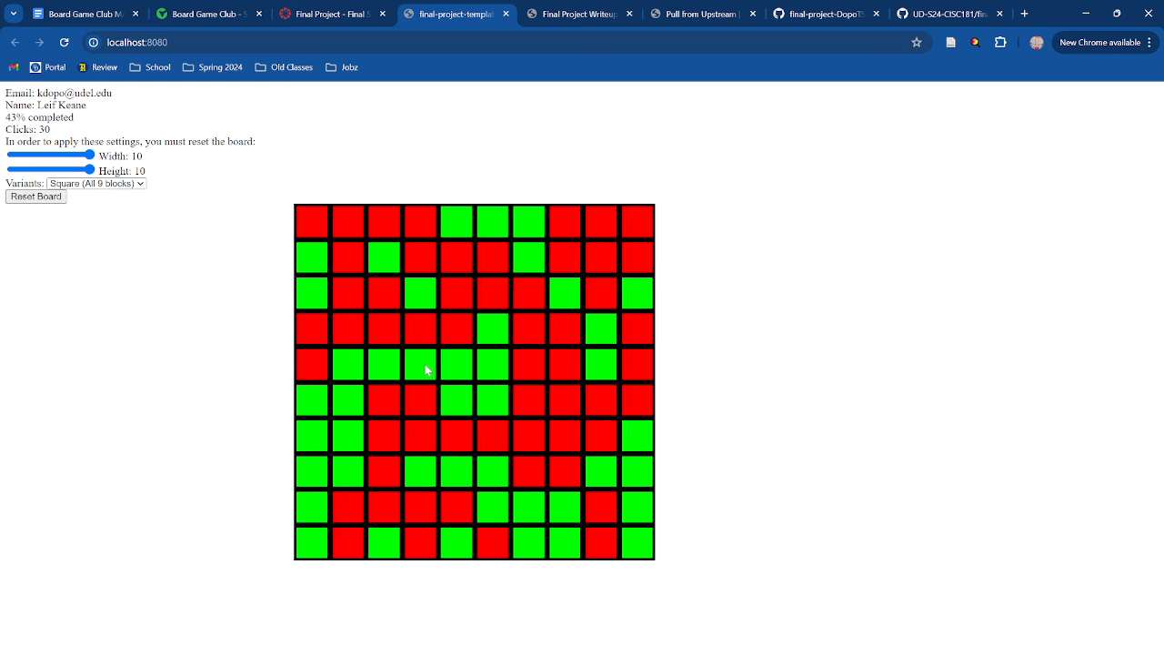
click(420, 364)
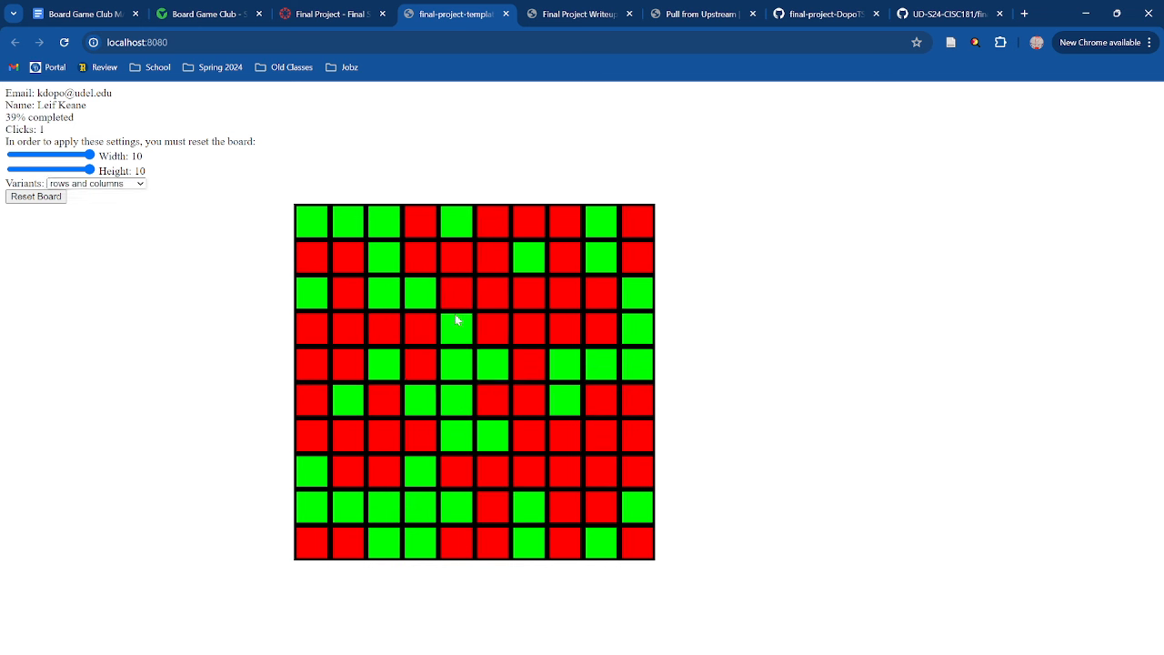
- Toggle two more squares' rows and columns, reaching 51% completed after 6 clicks
click(456, 327)
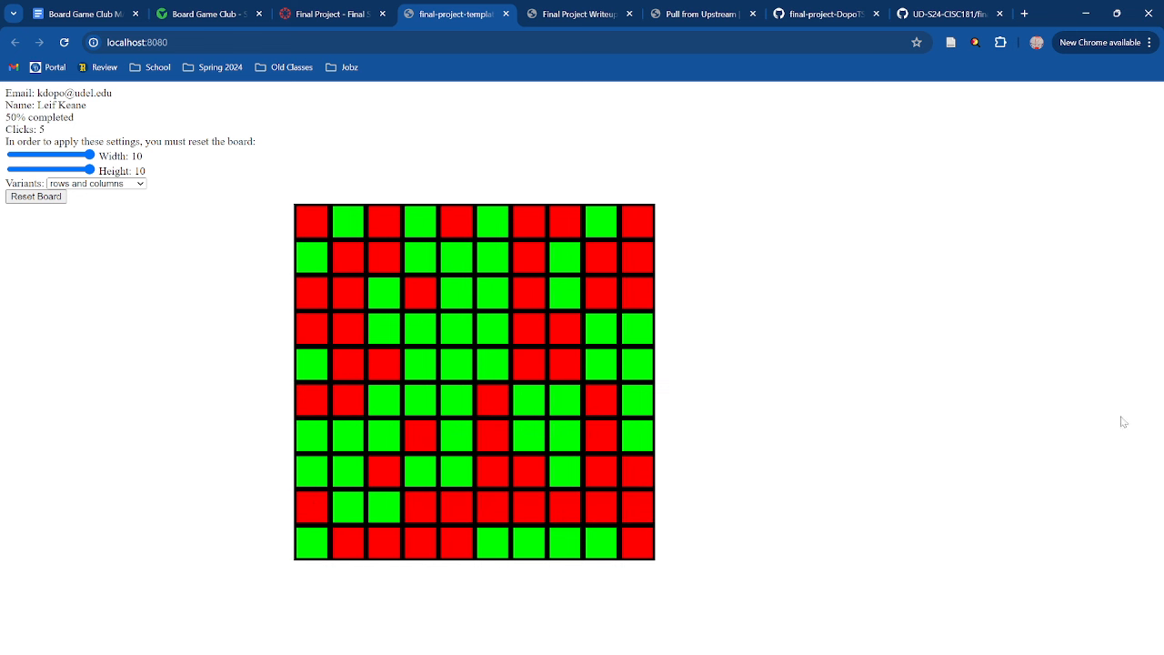
mouse_move(459, 194)
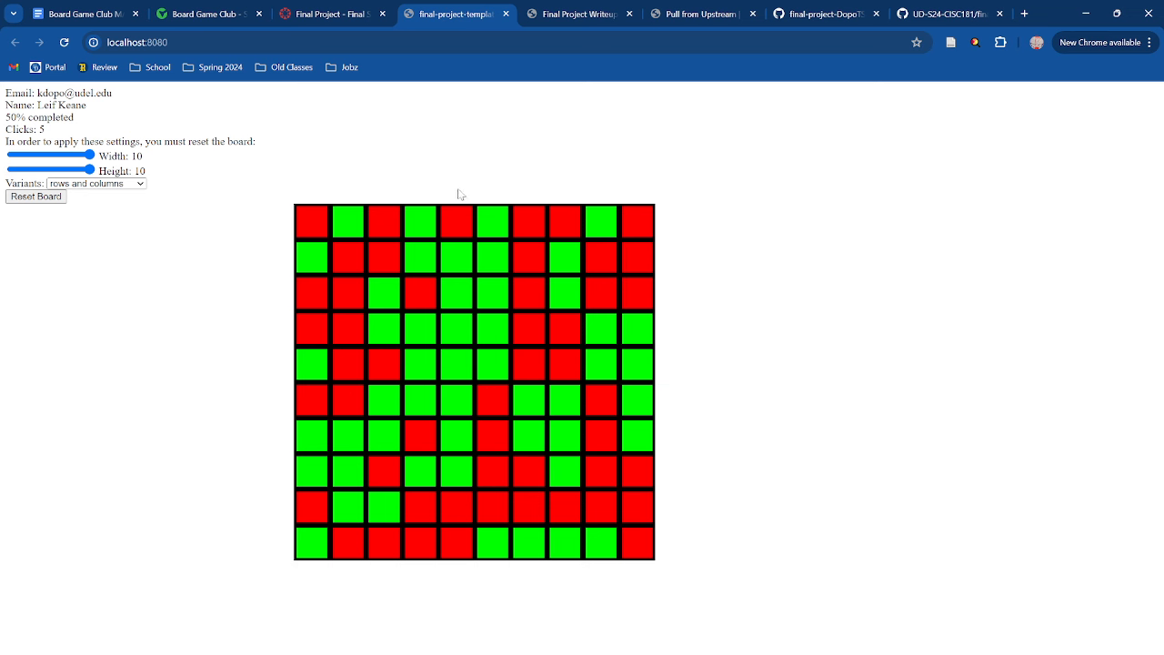
click(601, 257)
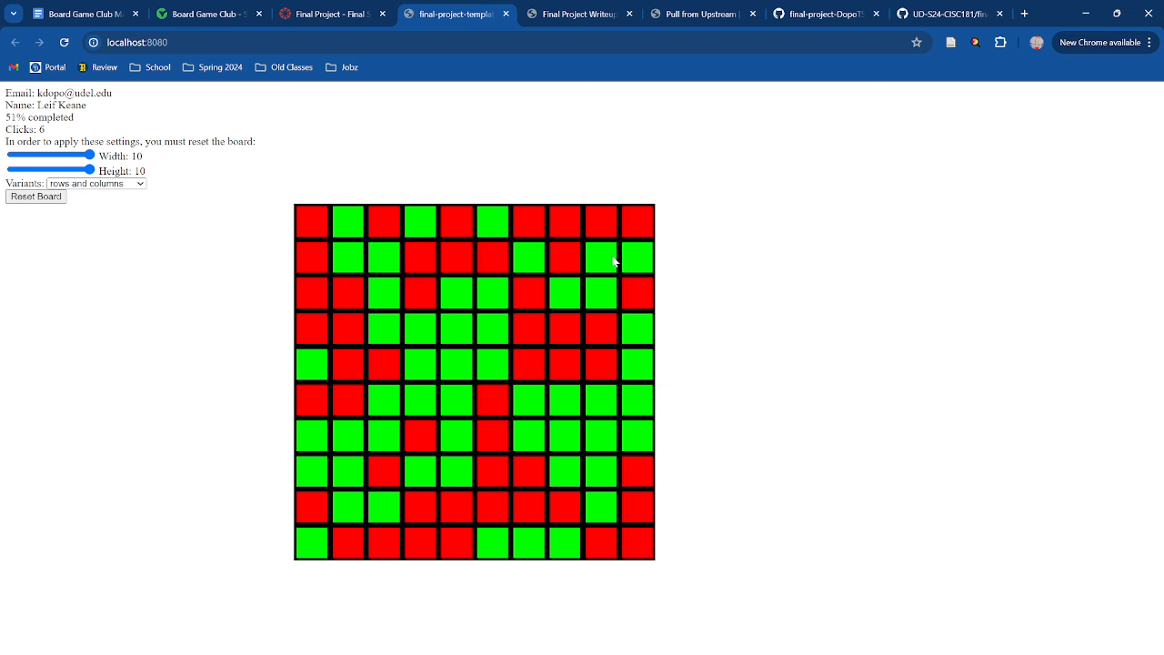
mouse_move(618, 261)
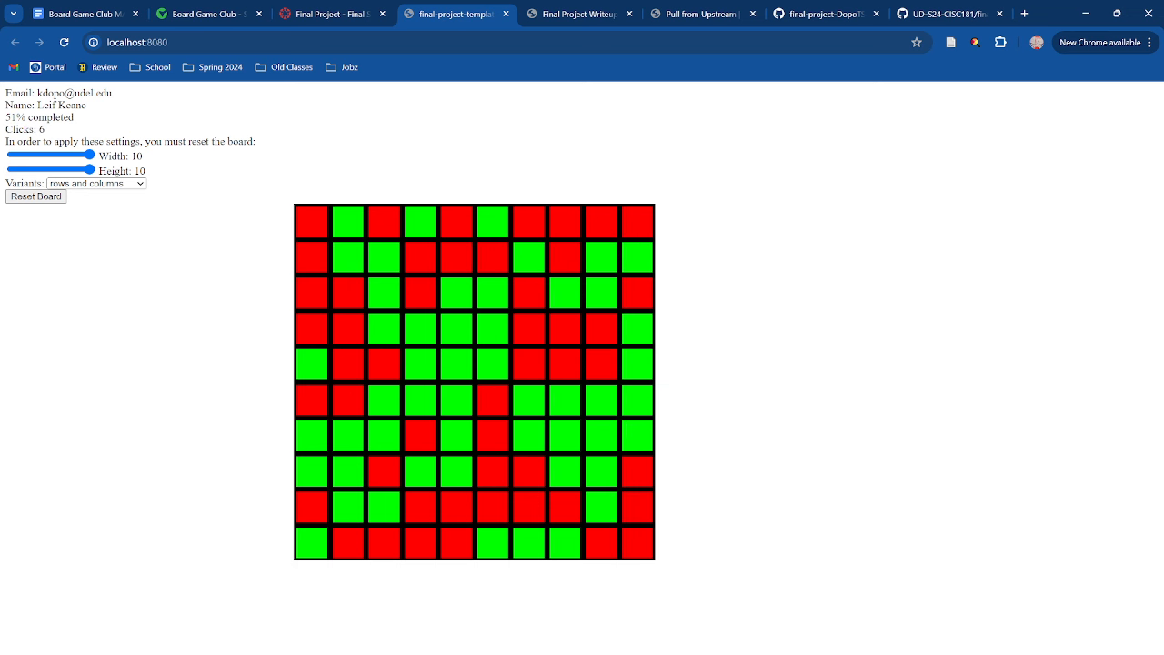